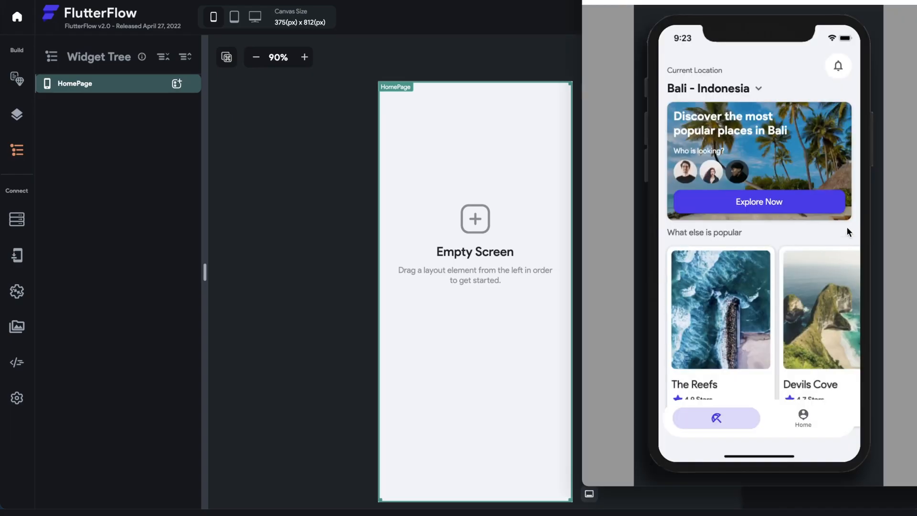
pyautogui.moveTo(740, 260)
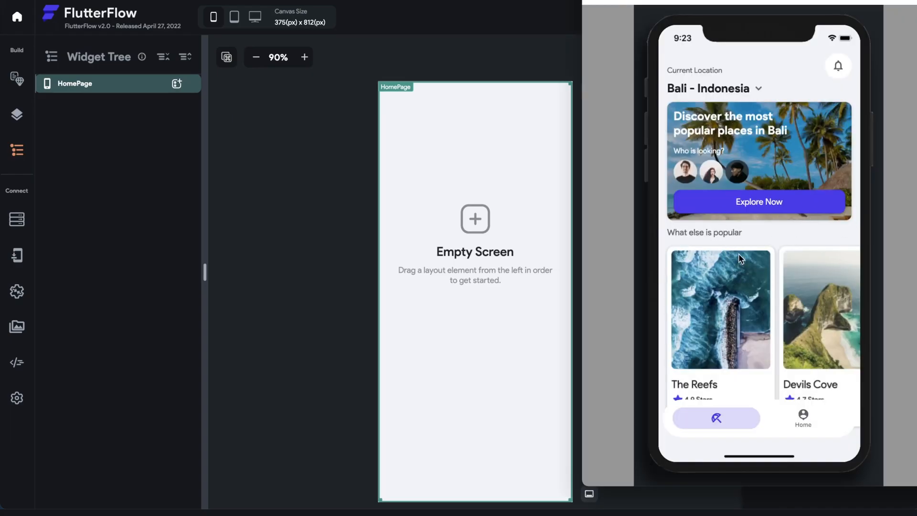
pyautogui.moveTo(602, 151)
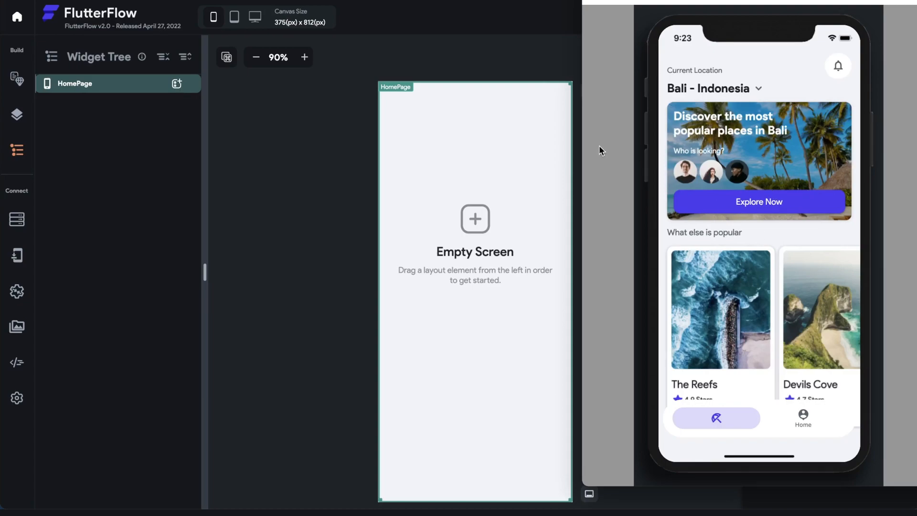
pyautogui.moveTo(807, 230)
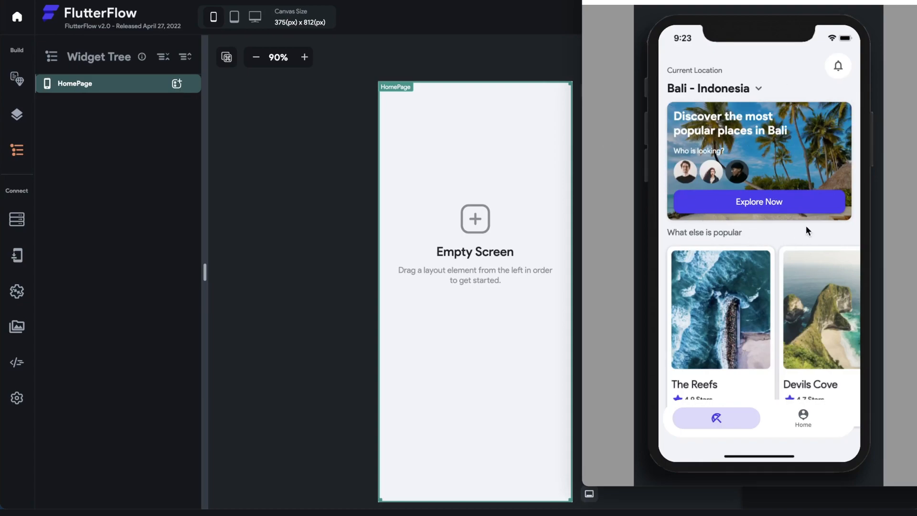
pyautogui.moveTo(845, 70)
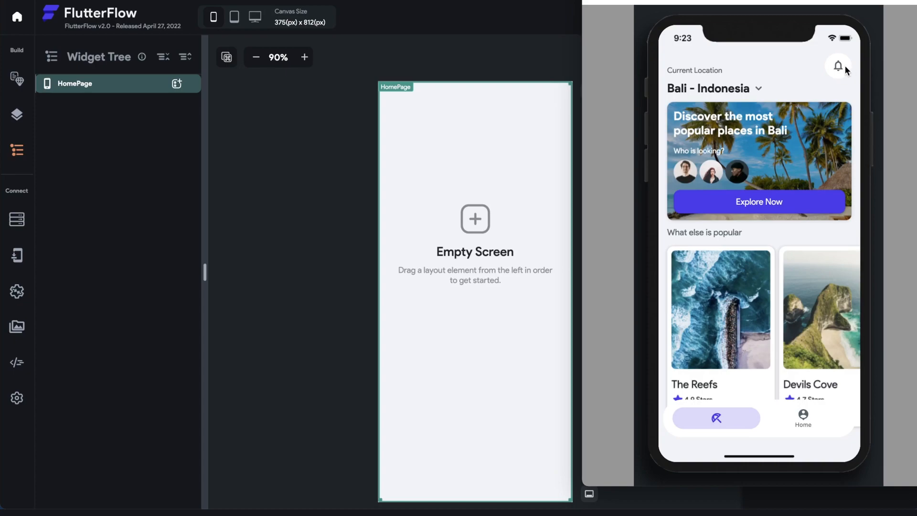
pyautogui.moveTo(672, 230)
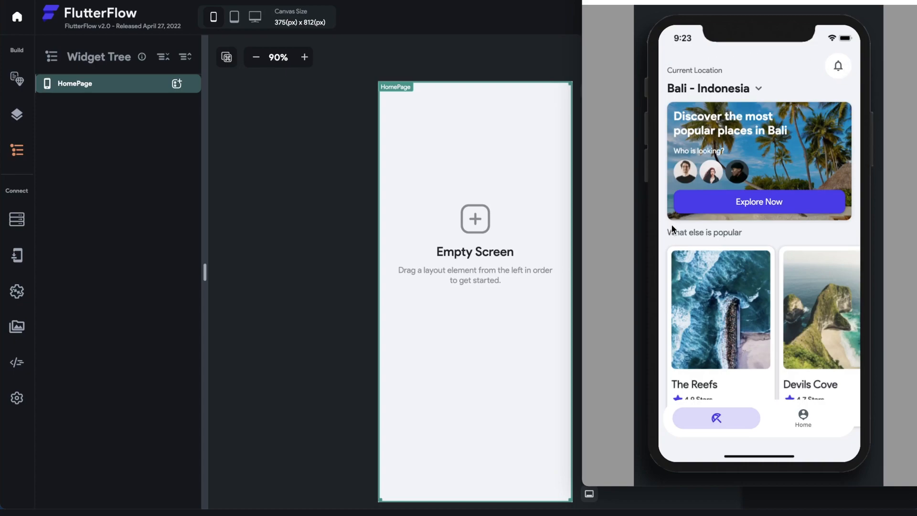
pyautogui.moveTo(790, 166)
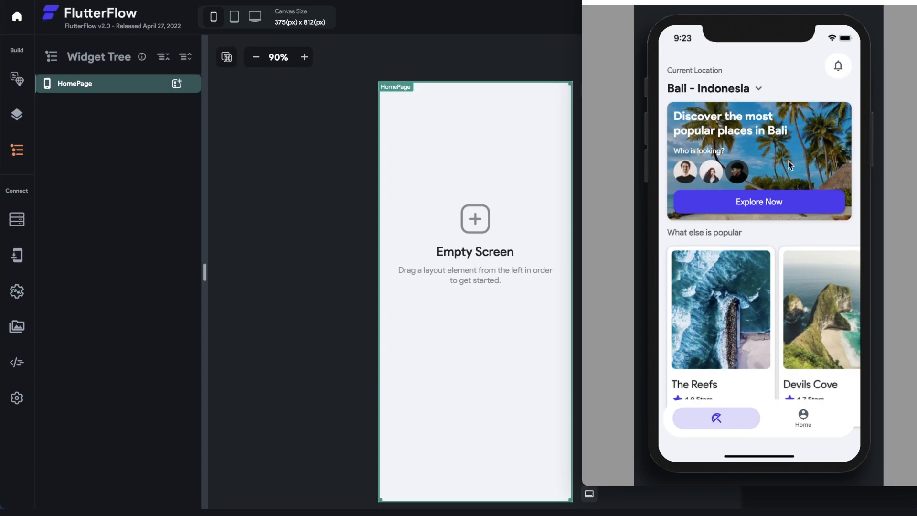
pyautogui.moveTo(826, 101)
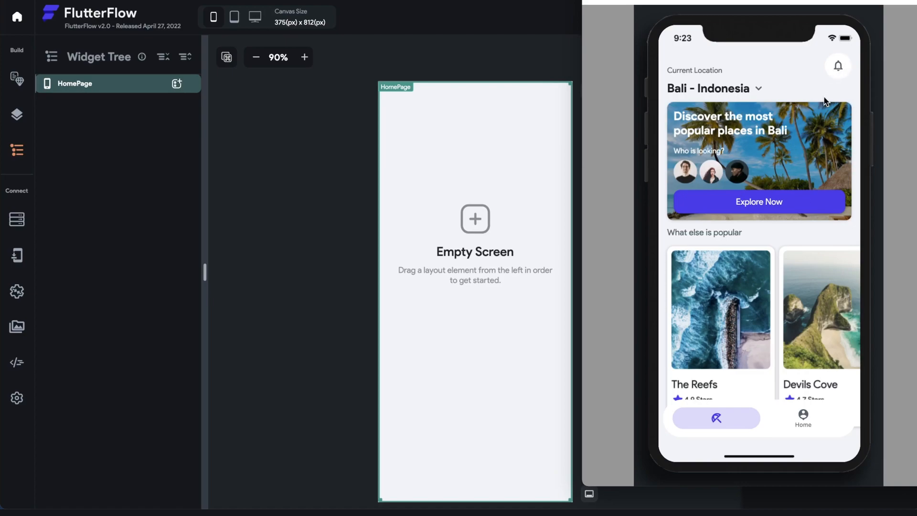
pyautogui.moveTo(825, 300)
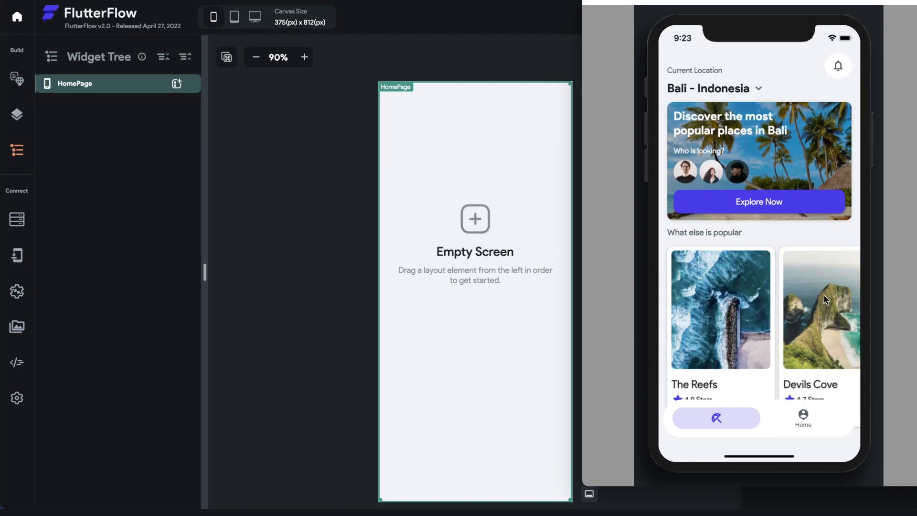
# Select HomePage and open the widget library, scrolling down to Layout Elements
pyautogui.click(74, 83)
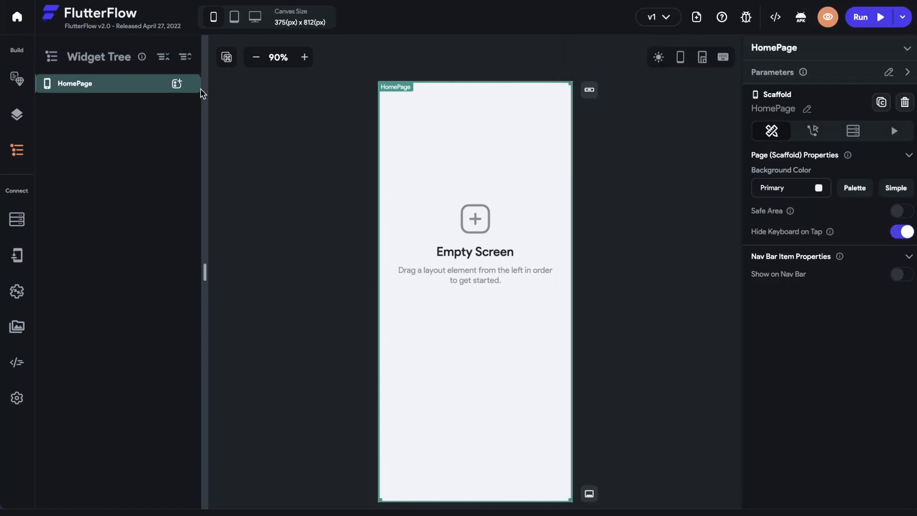
pyautogui.click(16, 115)
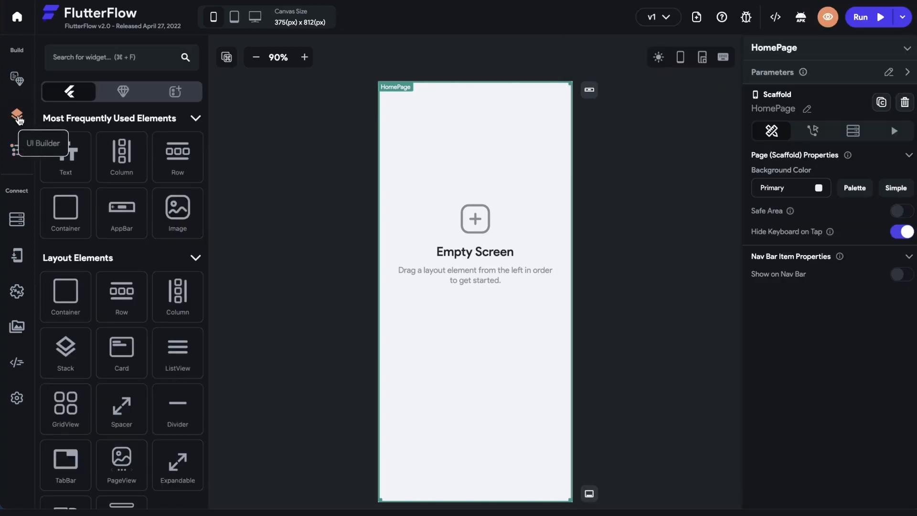
pyautogui.scroll(-3)
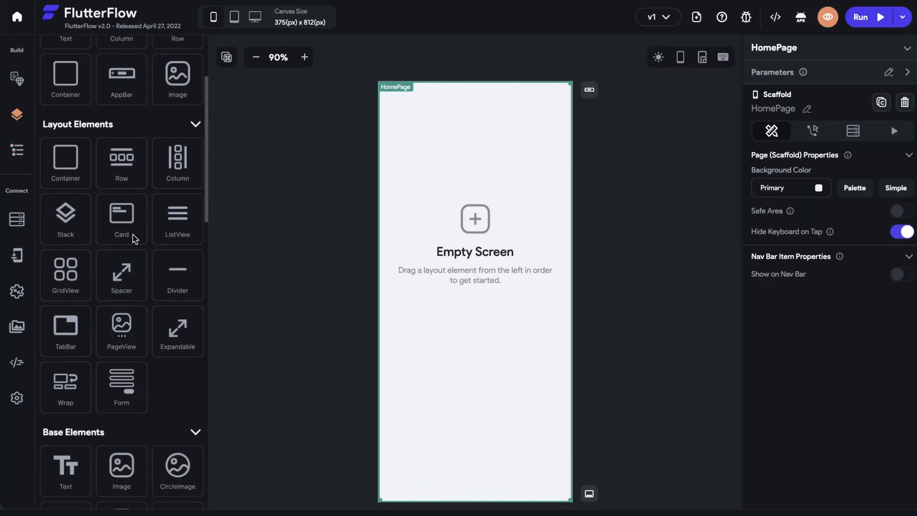
pyautogui.moveTo(250, 332)
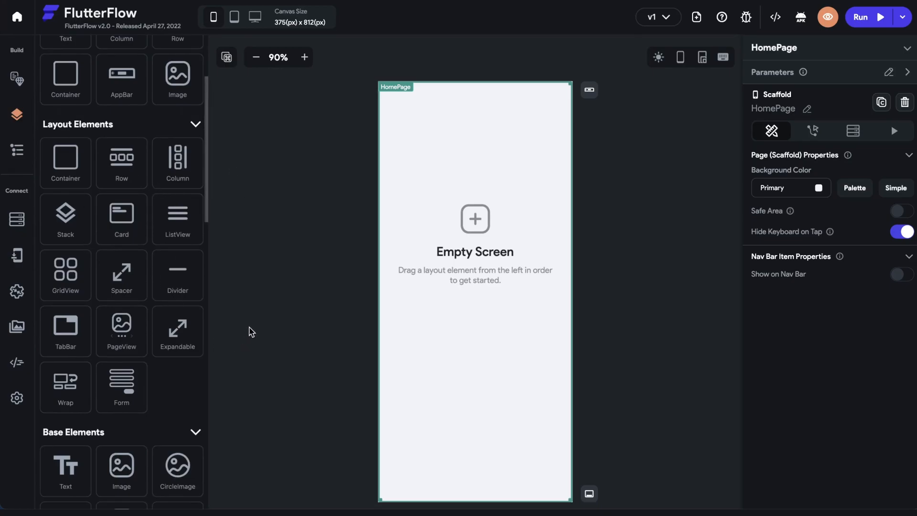
pyautogui.moveTo(407, 193)
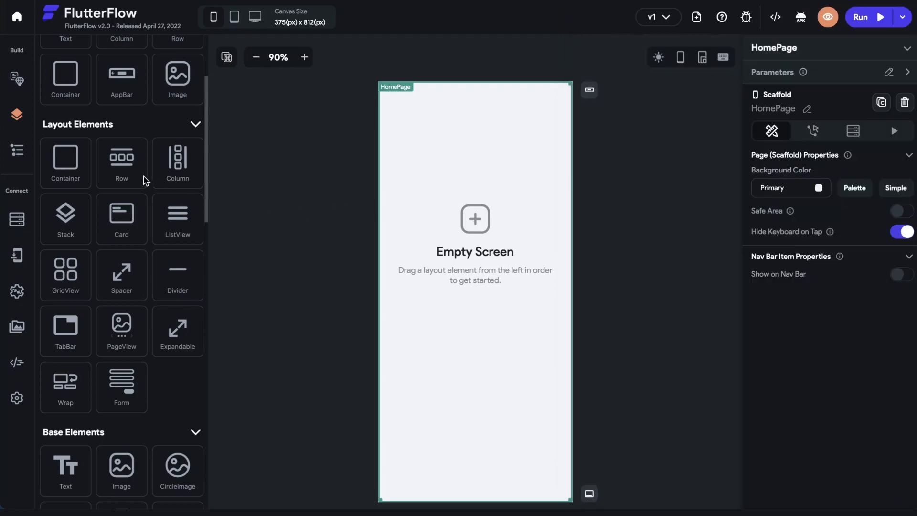
# Drop a Container onto HomePage and set its width to infinity, keeping 100 px height
pyautogui.moveTo(65, 162); pyautogui.dragTo(266, 206)
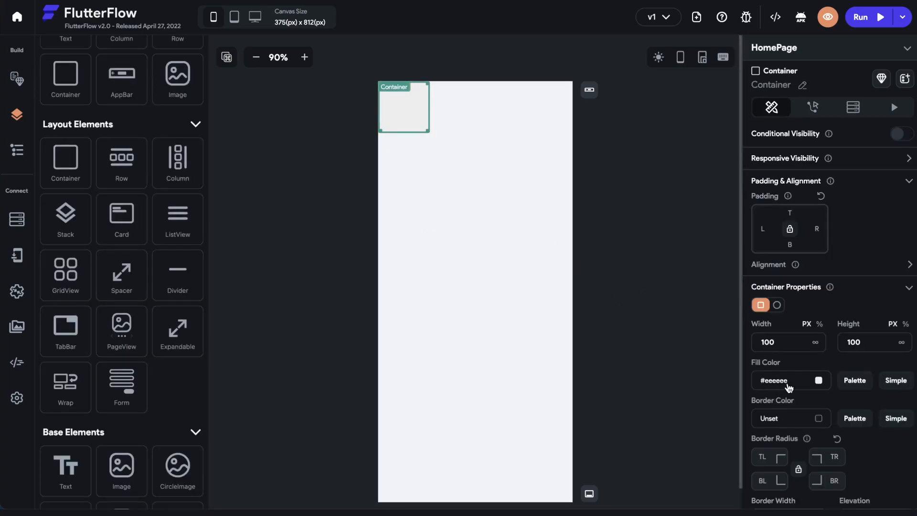
pyautogui.click(815, 342)
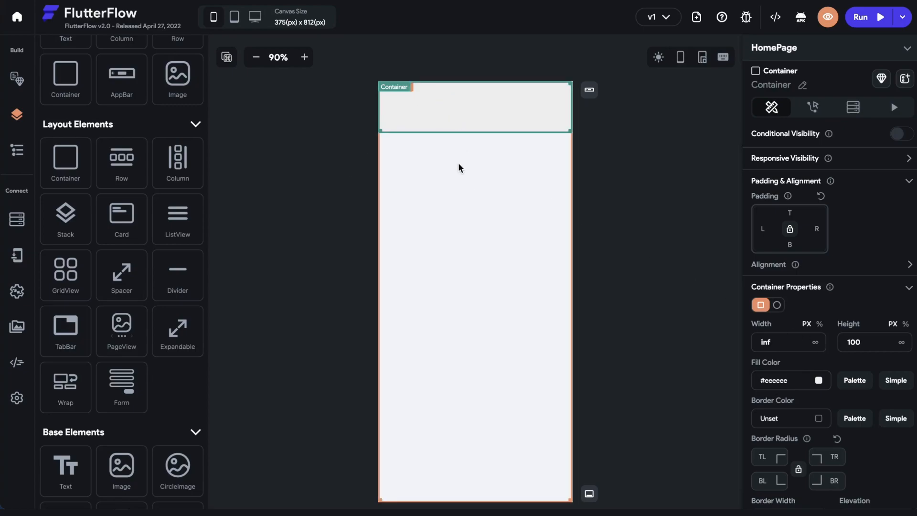
pyautogui.moveTo(498, 157)
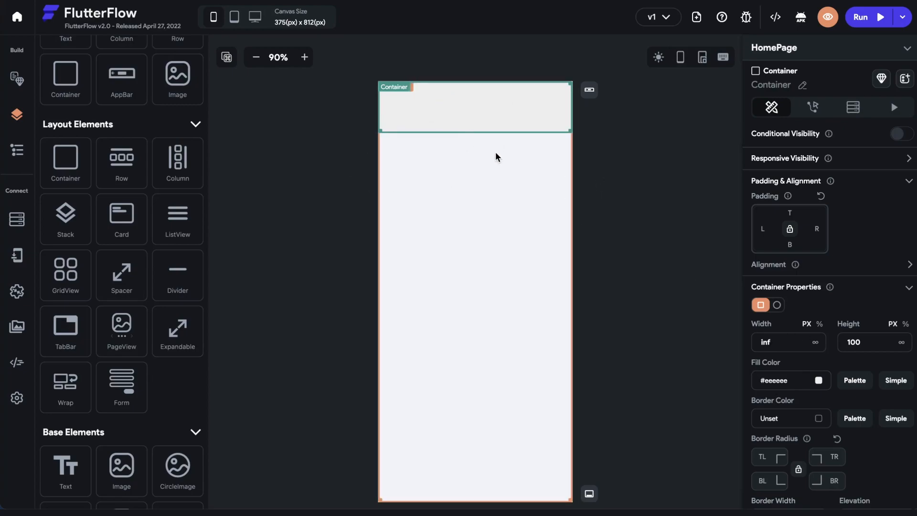
pyautogui.moveTo(488, 165)
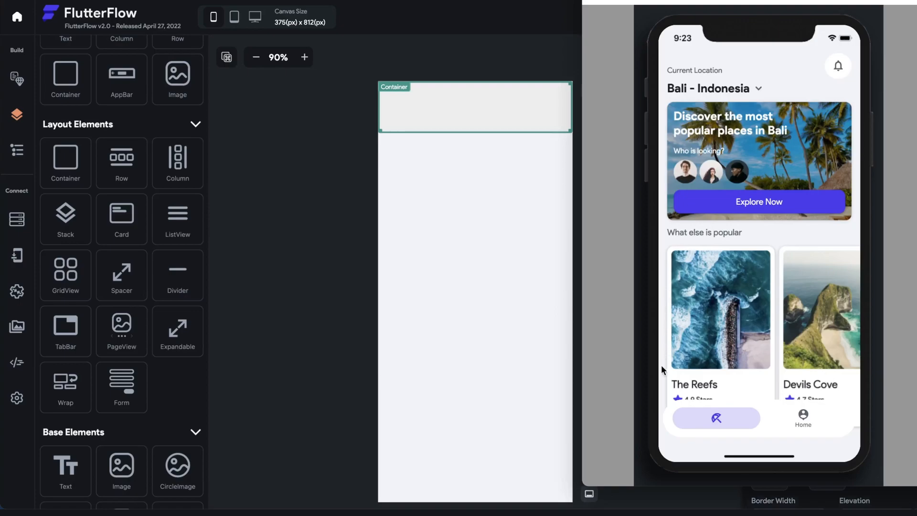
# Drop a second Container on the canvas to raise the replace-widget prompt
pyautogui.click(476, 234)
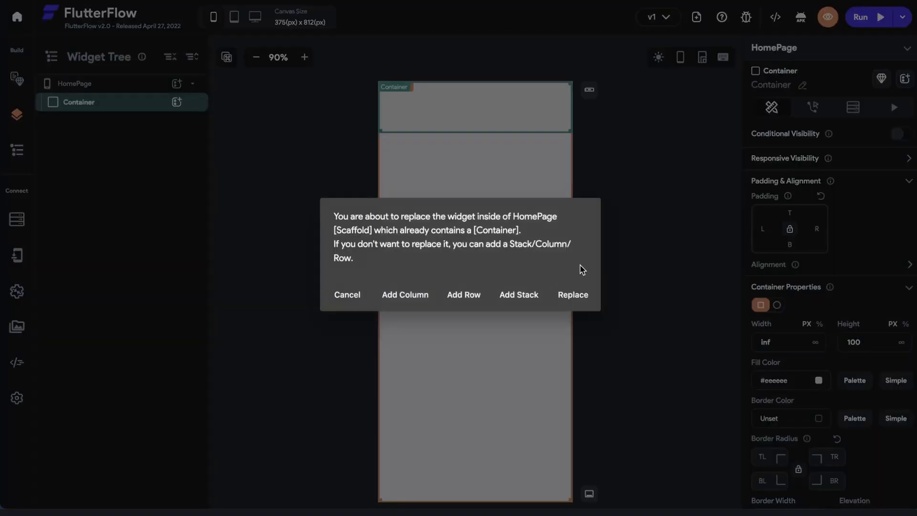
pyautogui.moveTo(495, 262)
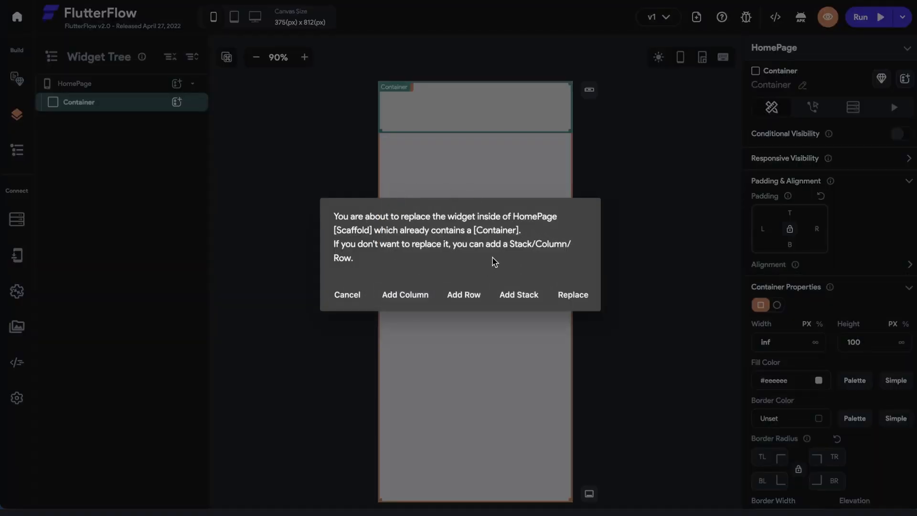
pyautogui.moveTo(394, 286)
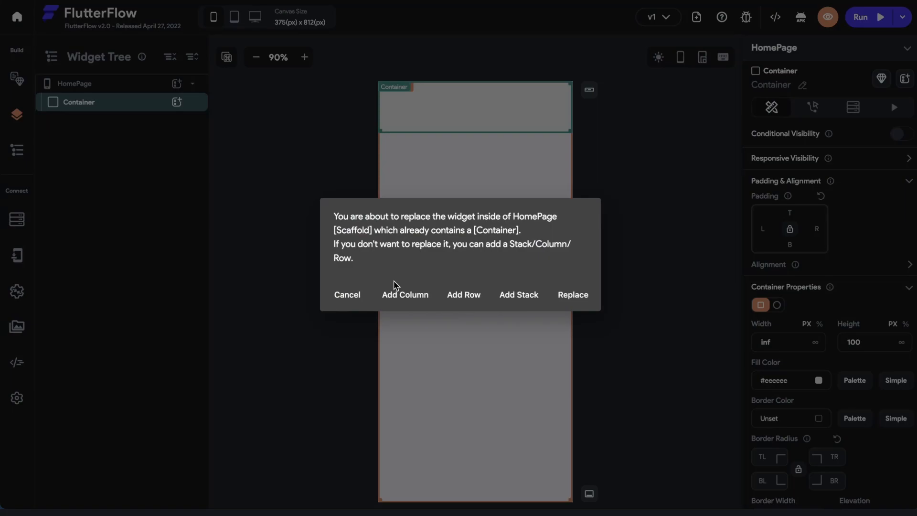
pyautogui.moveTo(335, 222)
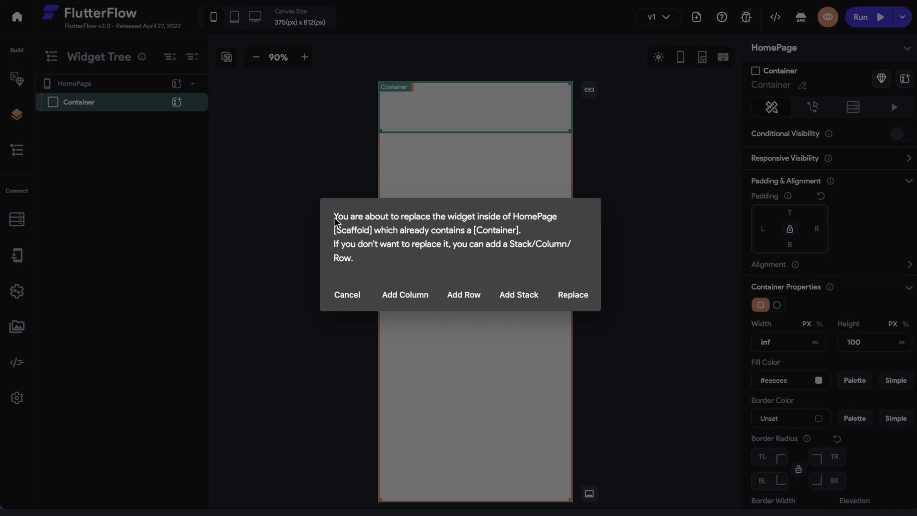
pyautogui.moveTo(504, 226)
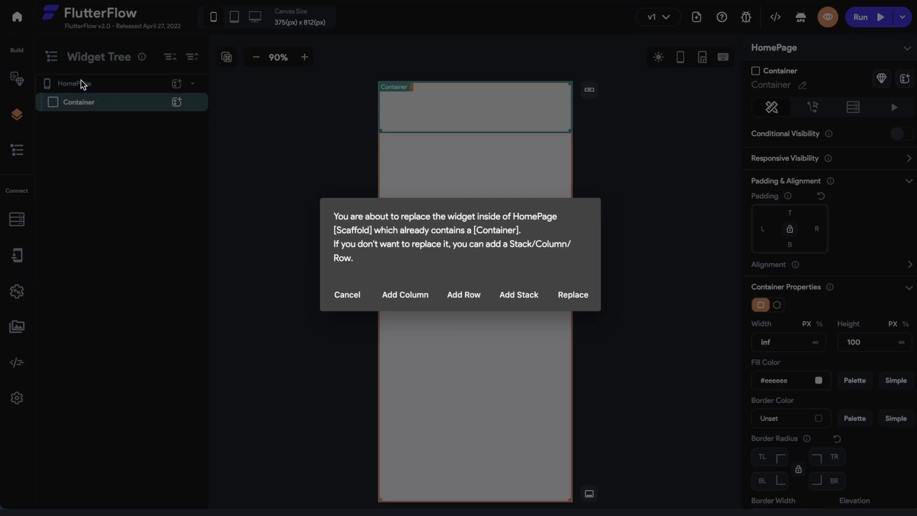
pyautogui.moveTo(363, 248)
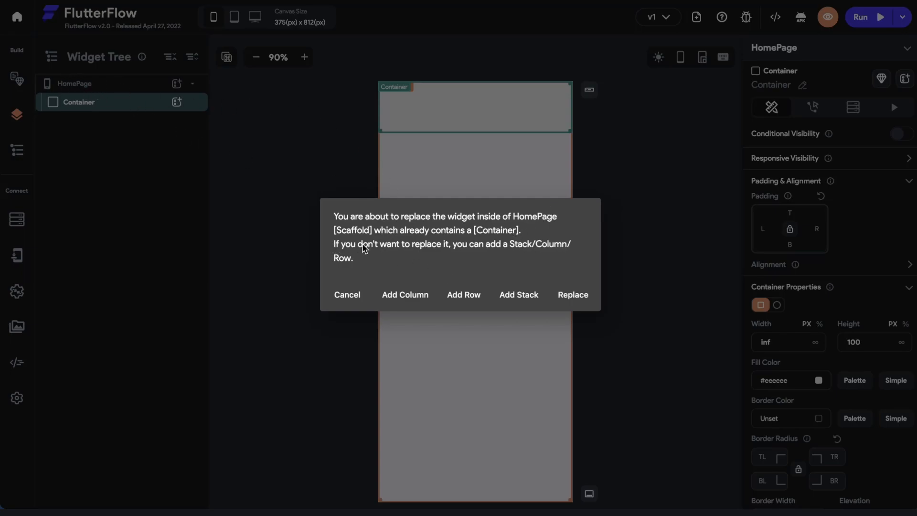
pyautogui.moveTo(344, 244)
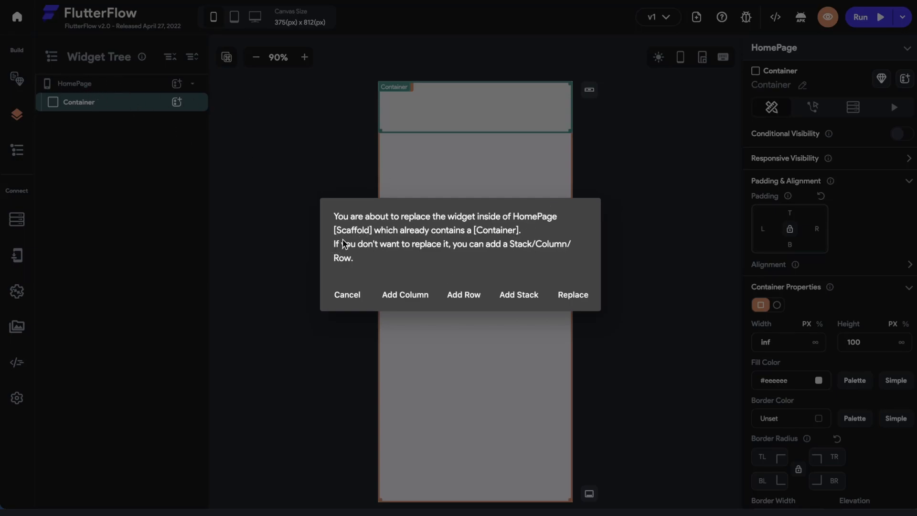
pyautogui.moveTo(352, 234)
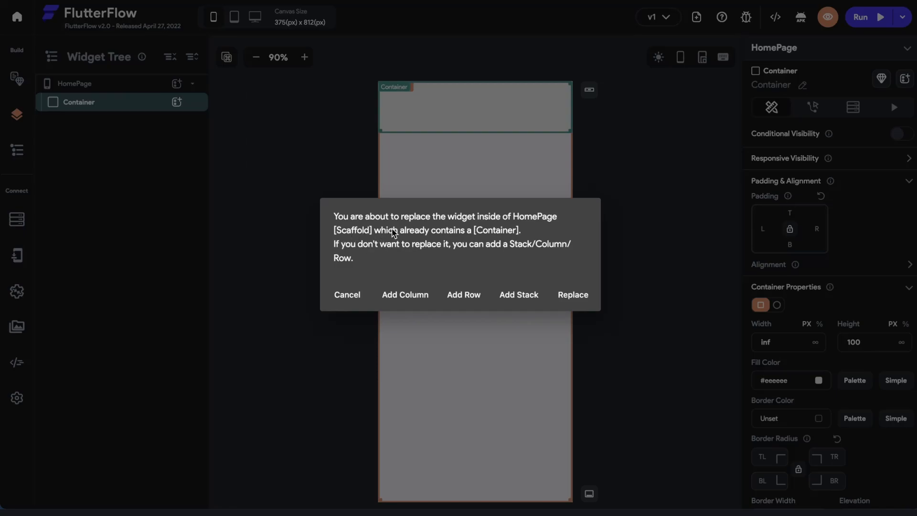
pyautogui.moveTo(493, 235)
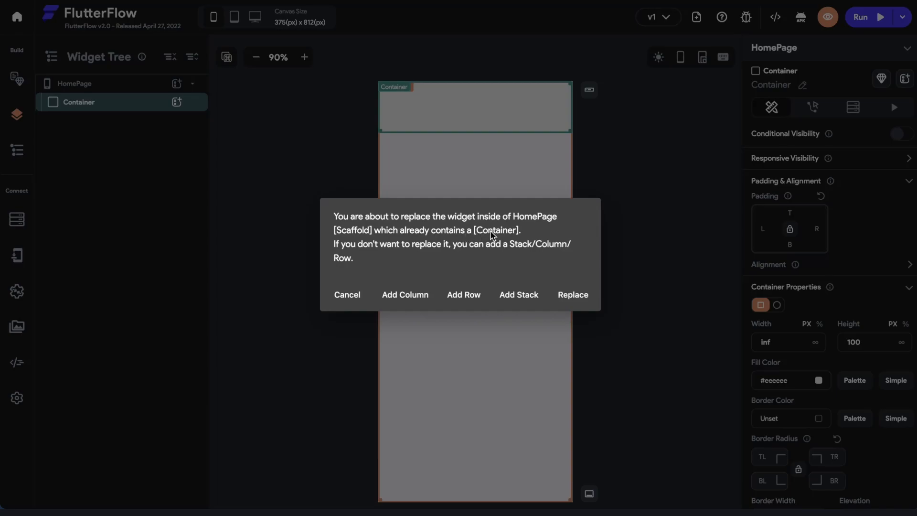
pyautogui.moveTo(422, 224)
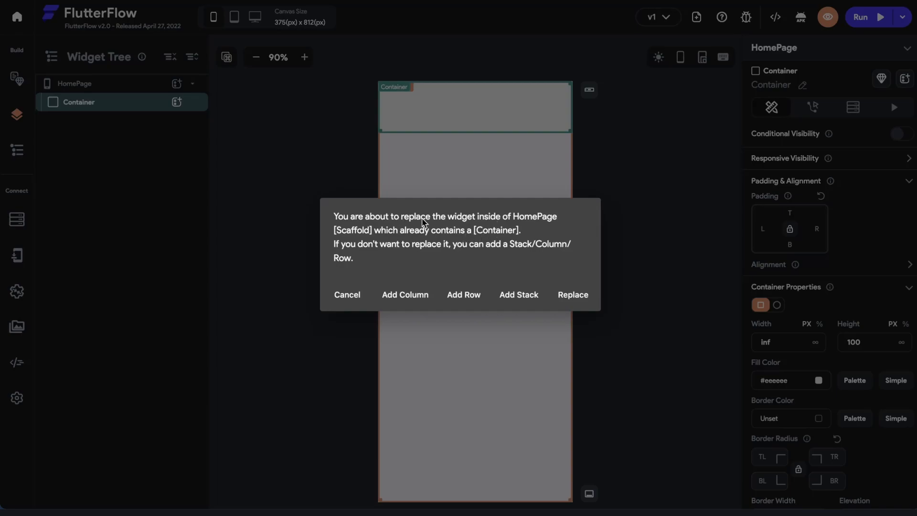
pyautogui.moveTo(120, 123)
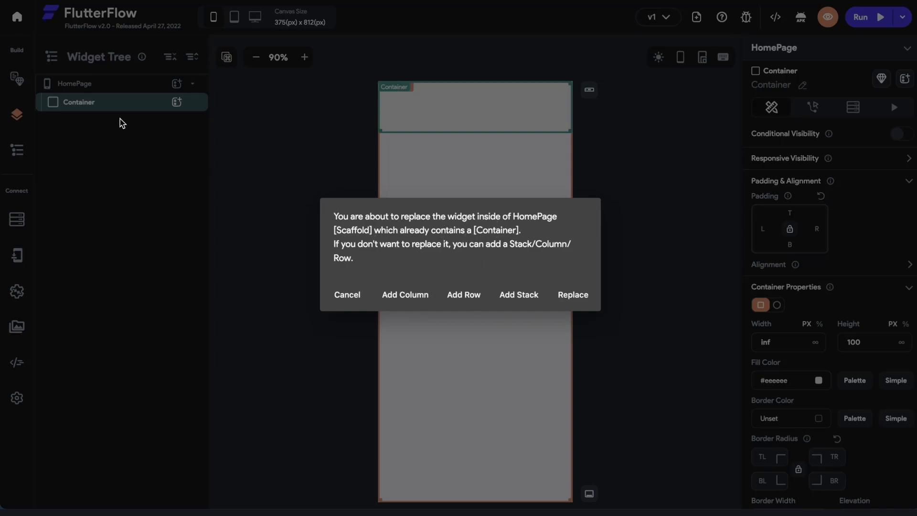
pyautogui.moveTo(99, 92)
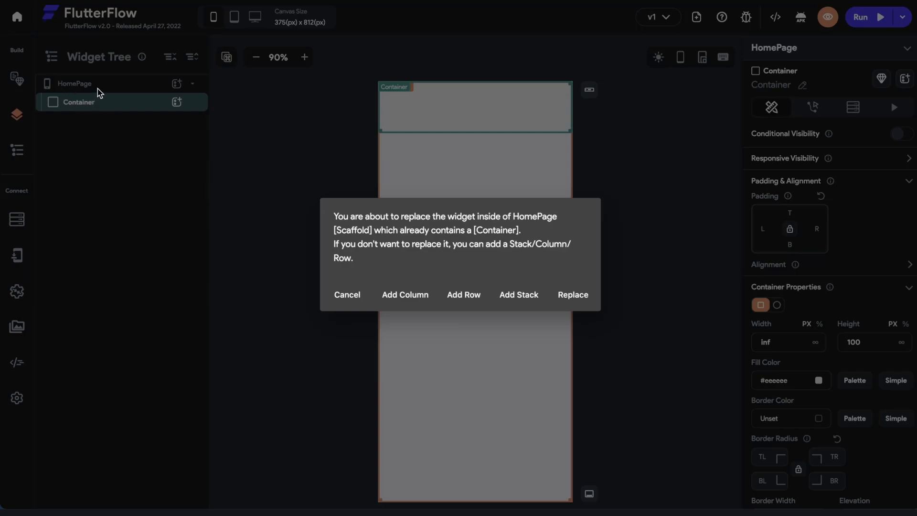
pyautogui.moveTo(109, 98)
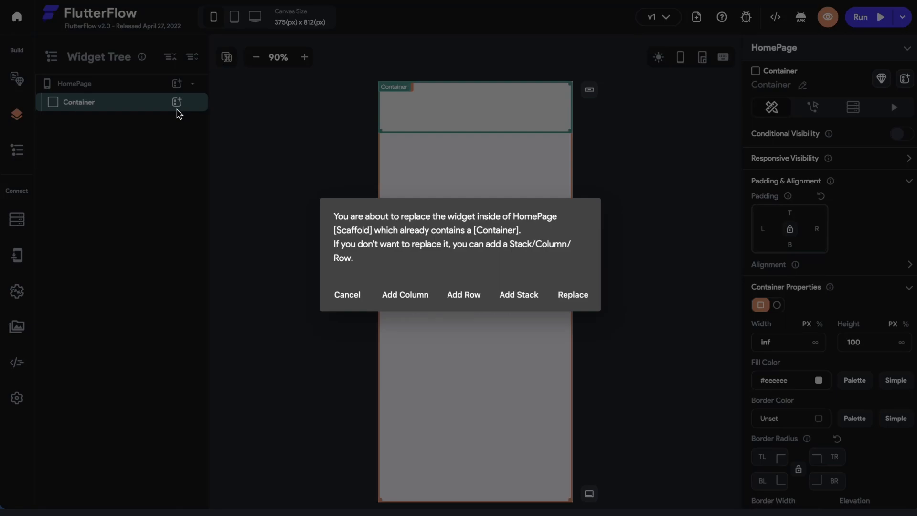
pyautogui.moveTo(133, 93)
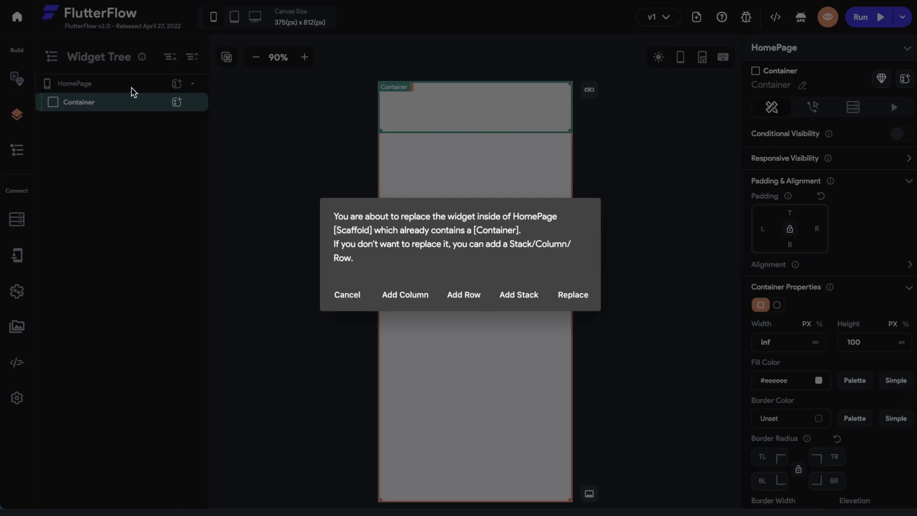
pyautogui.moveTo(336, 286)
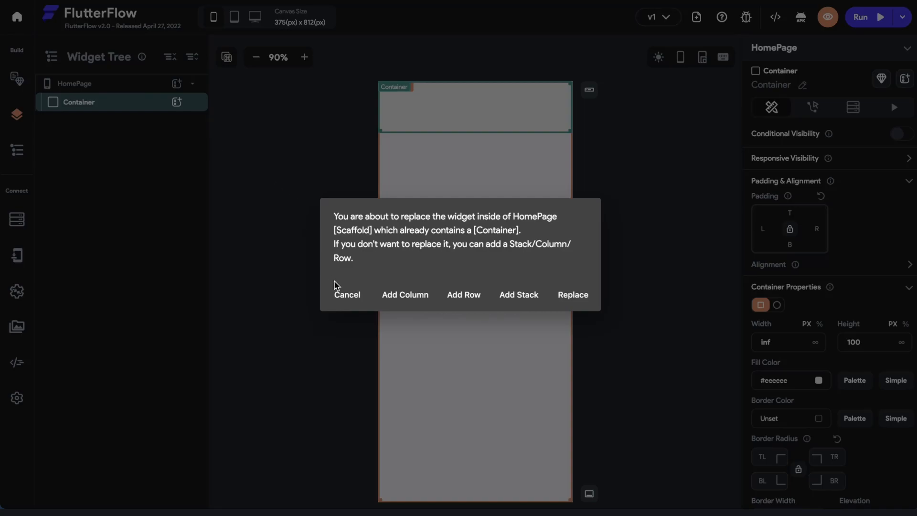
pyautogui.moveTo(383, 251)
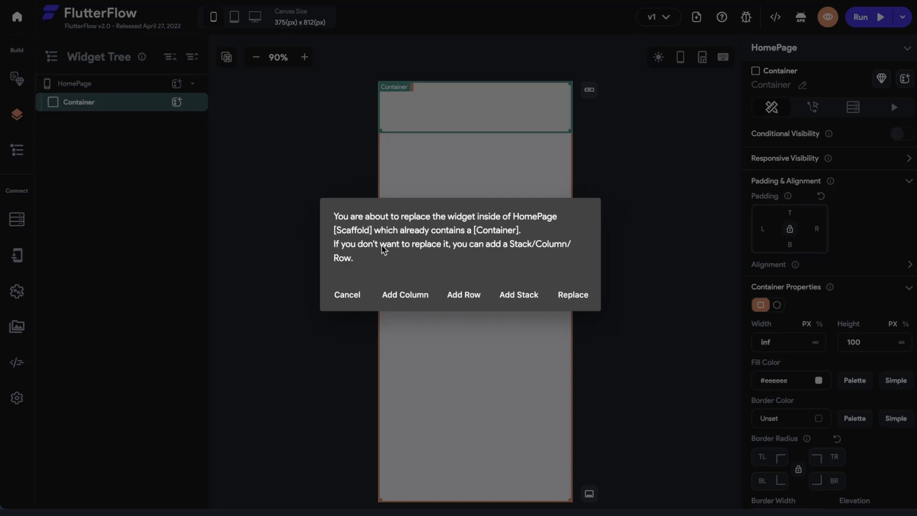
pyautogui.moveTo(336, 251)
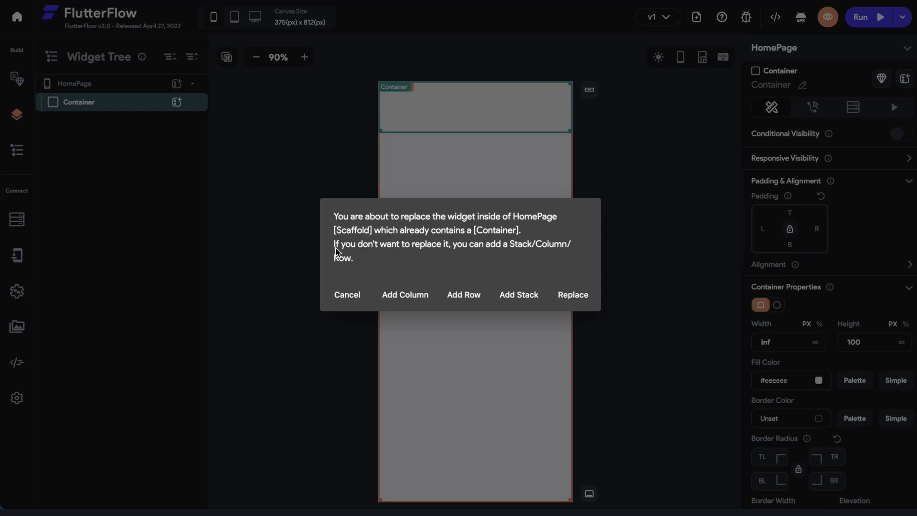
pyautogui.moveTo(495, 251)
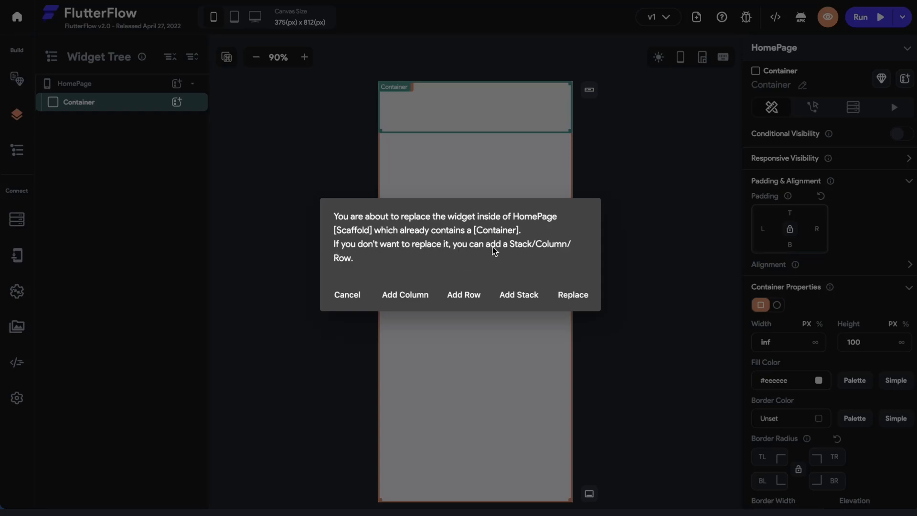
pyautogui.moveTo(389, 264)
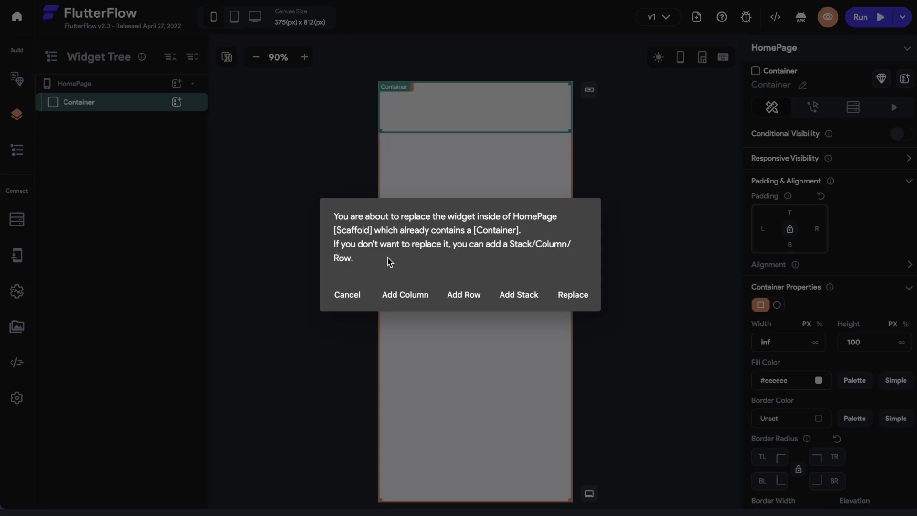
pyautogui.moveTo(510, 302)
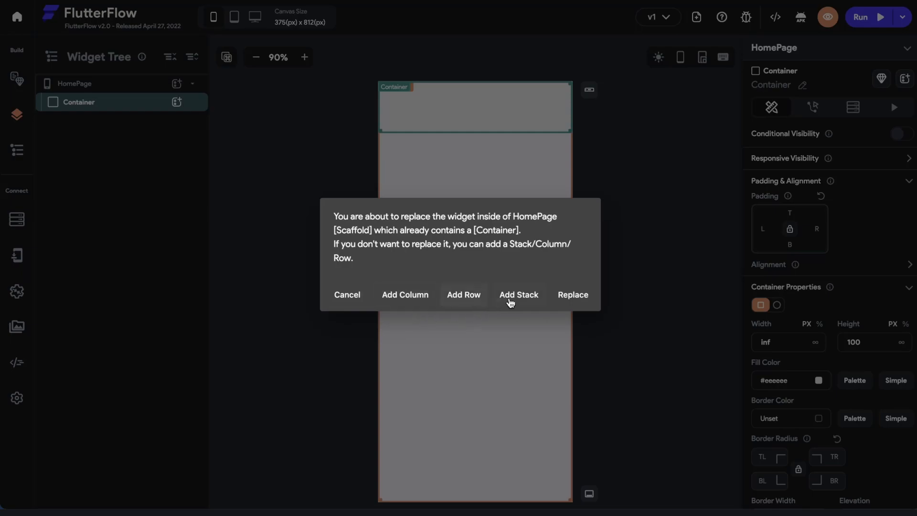
pyautogui.moveTo(374, 395)
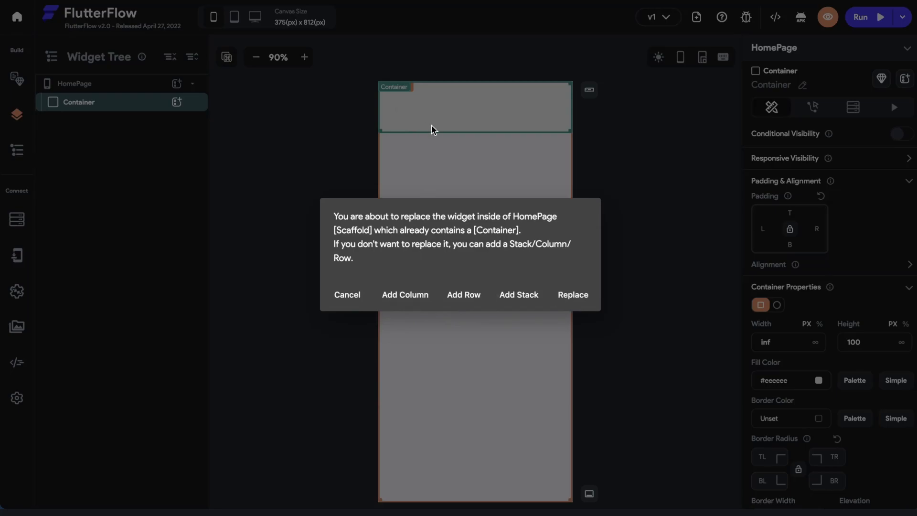
pyautogui.moveTo(406, 302)
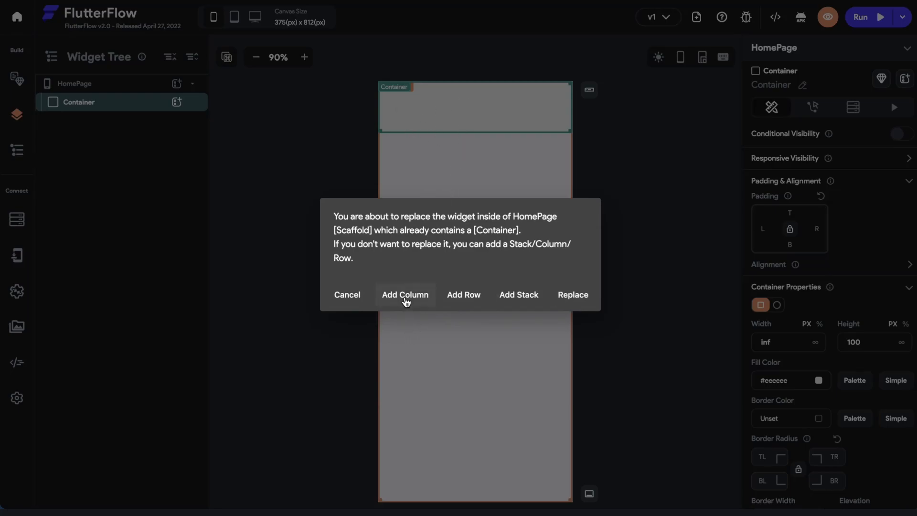
# Choose Add Column to wrap both Containers, then collapse and expand the Column in the Widget Tree
pyautogui.click(404, 295)
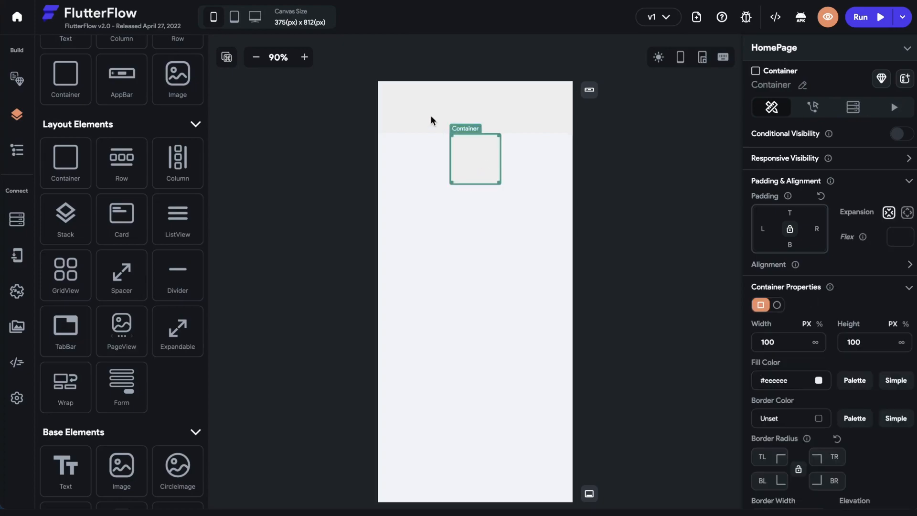
pyautogui.click(814, 342)
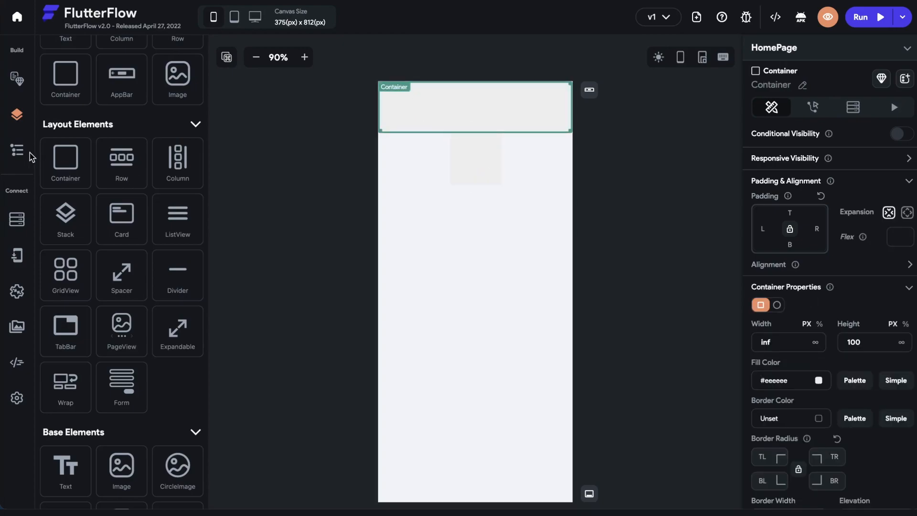
pyautogui.click(17, 150)
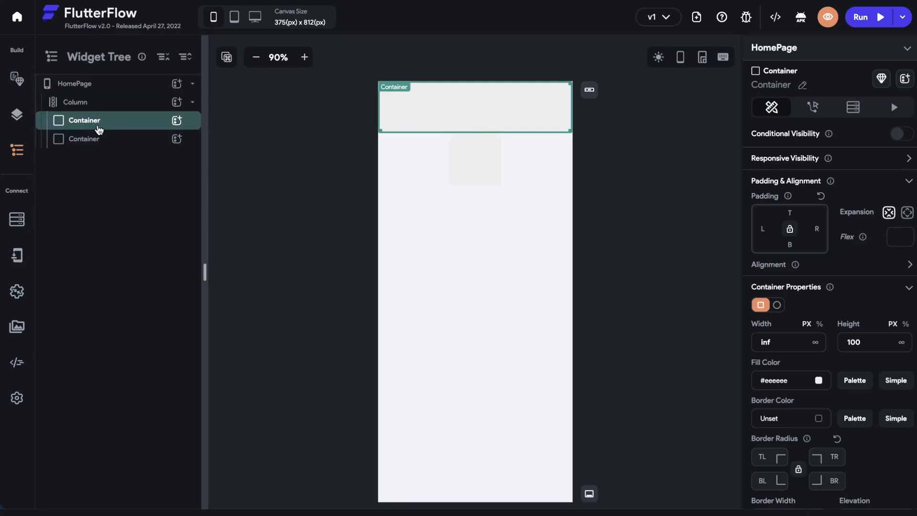
pyautogui.click(75, 102)
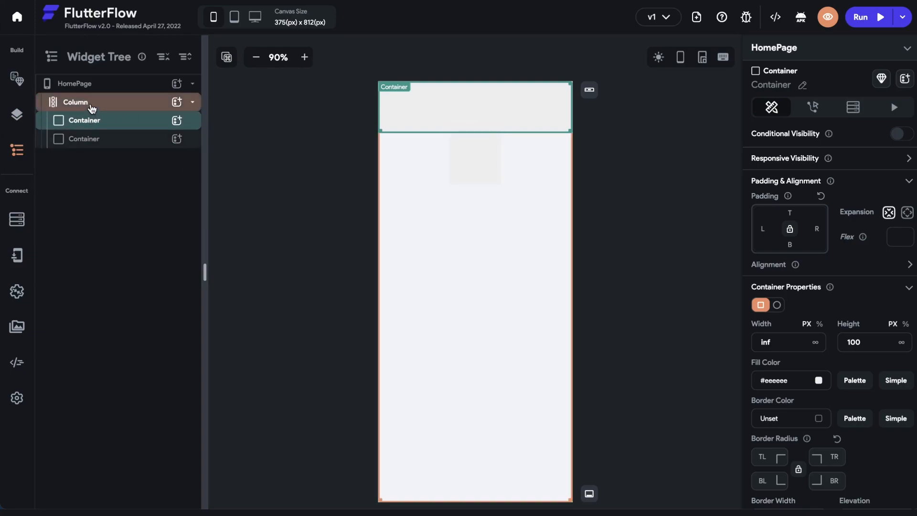
pyautogui.click(74, 83)
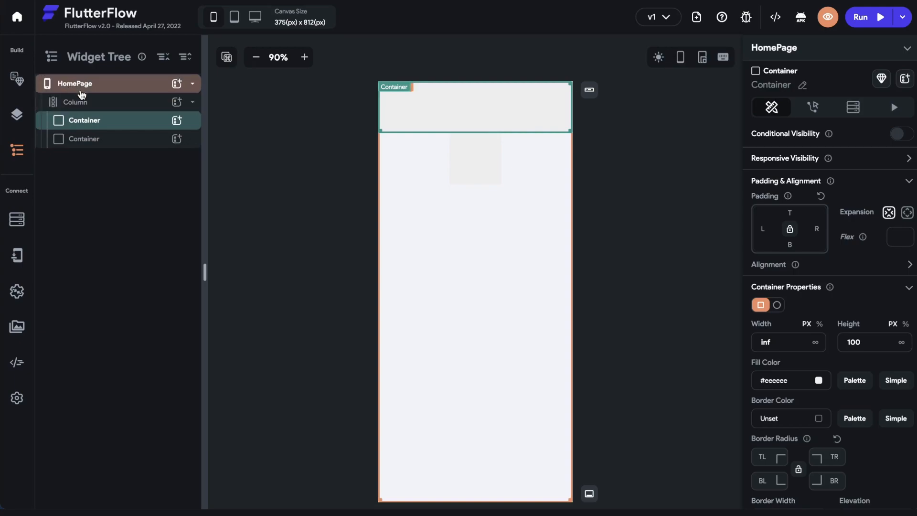
pyautogui.click(192, 102)
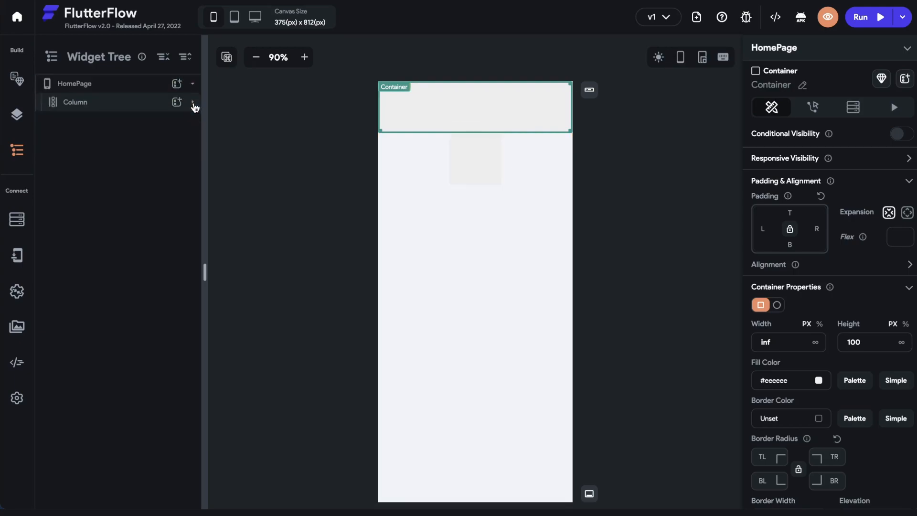
pyautogui.click(75, 102)
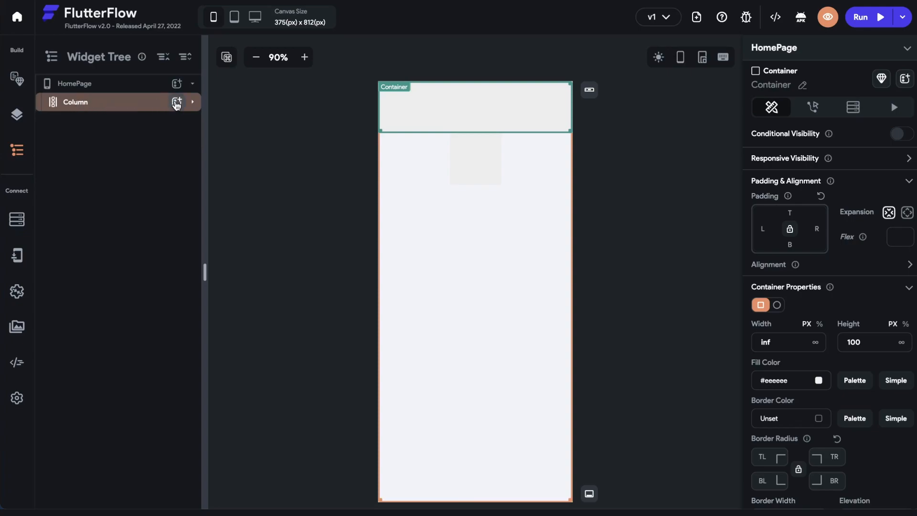
pyautogui.click(176, 102)
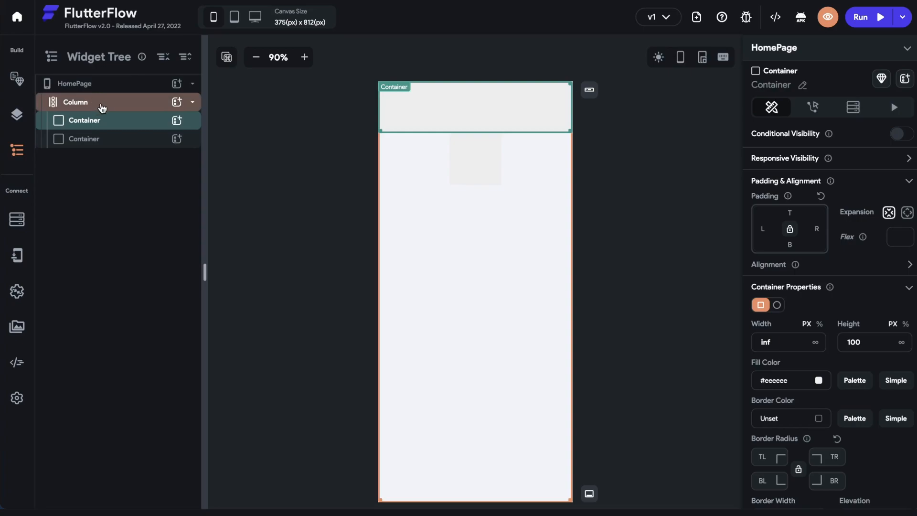
pyautogui.moveTo(75, 83)
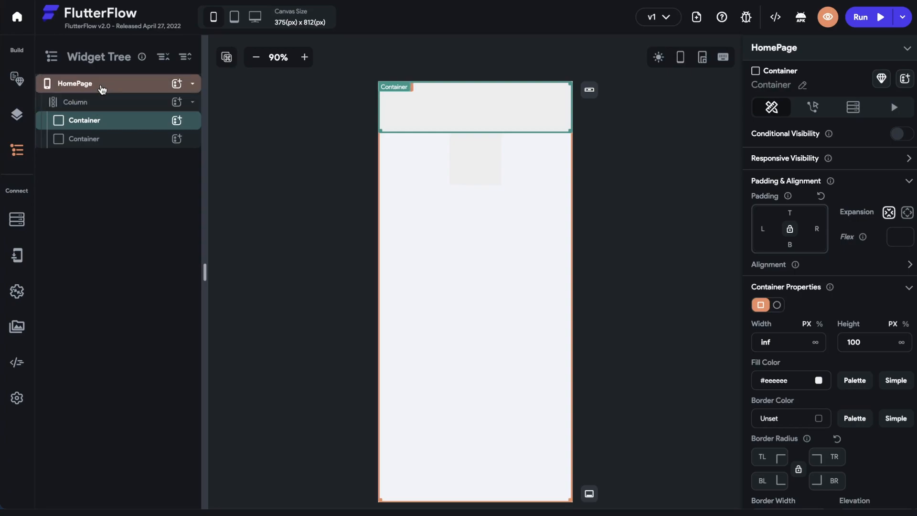
pyautogui.moveTo(17, 131)
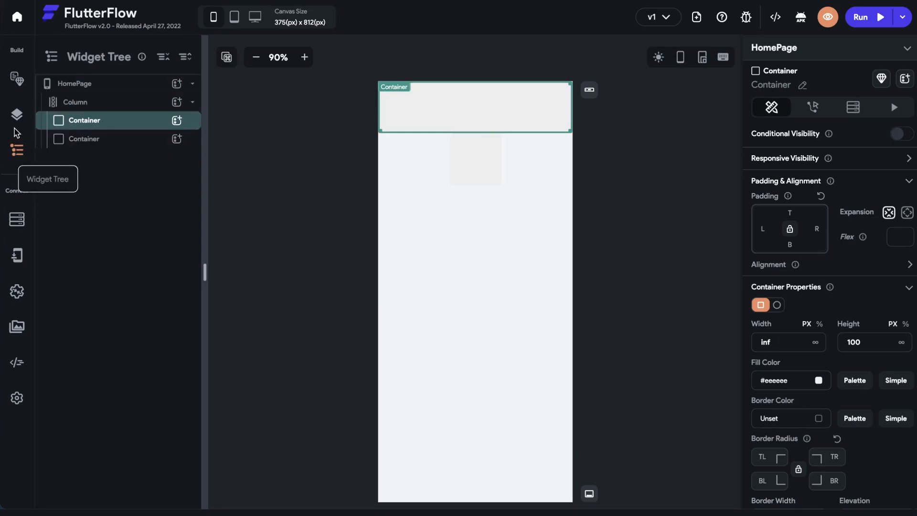
# Add an AppBar to HomePage and collapse the Column's child Containers in the Widget Tree
pyautogui.click(16, 114)
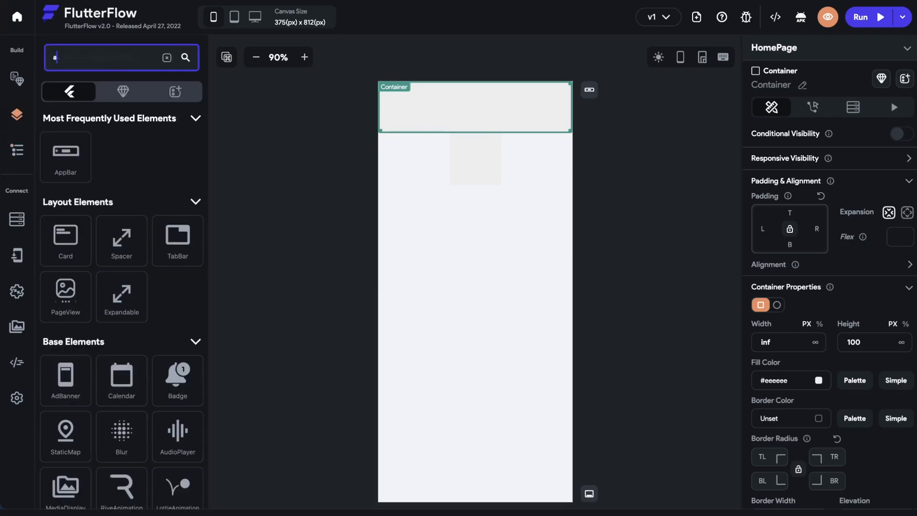
pyautogui.write('pp')
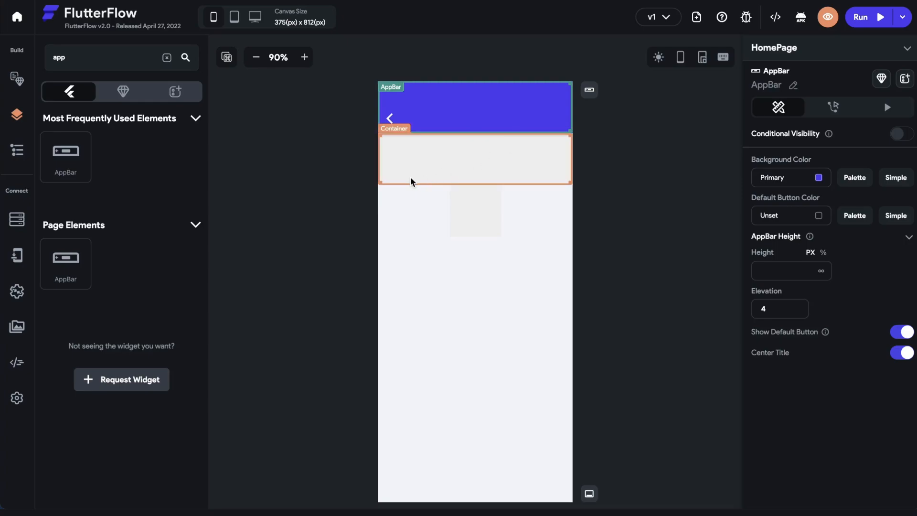
pyautogui.click(16, 150)
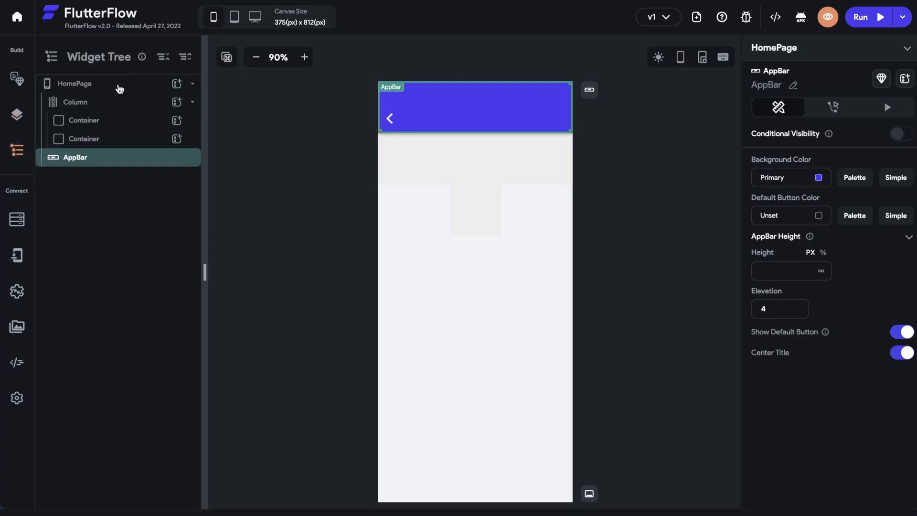
pyautogui.click(76, 102)
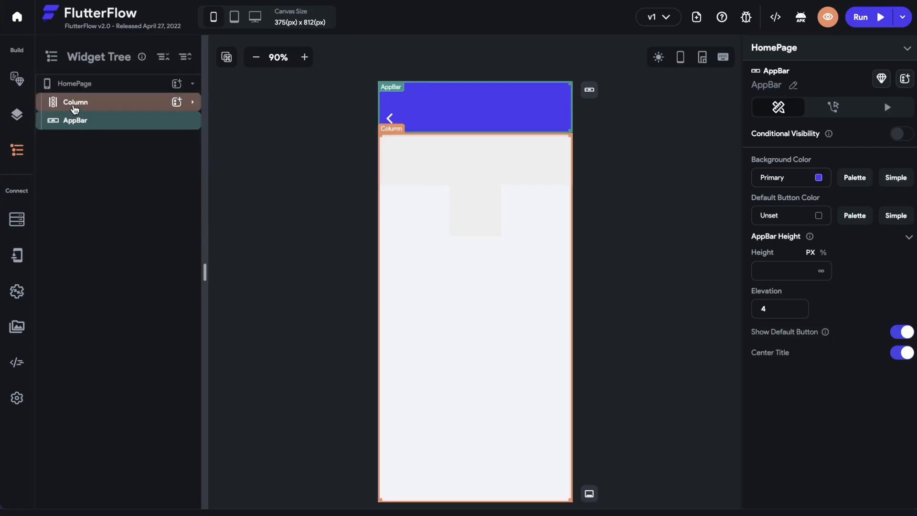
pyautogui.click(75, 120)
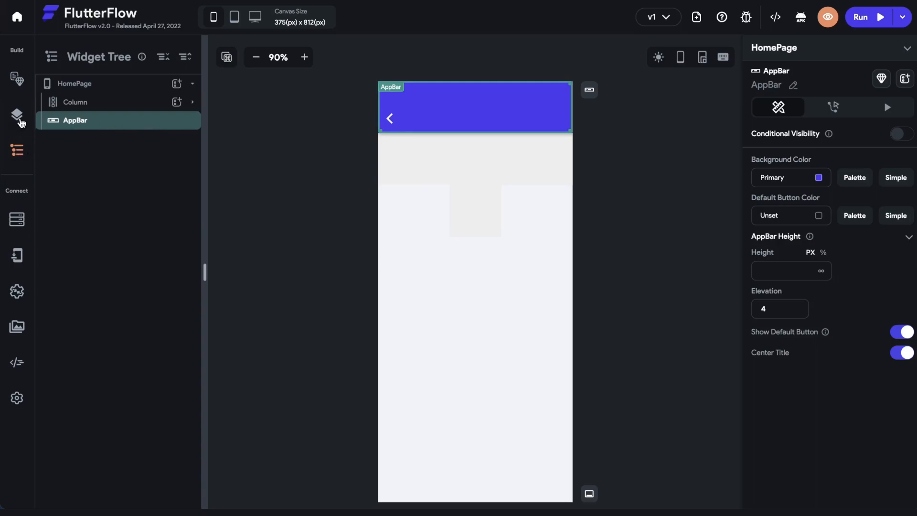
# Open the Widget Palette and delete the AppBar, Column and Containers, leaving HomePage empty
pyautogui.click(17, 116)
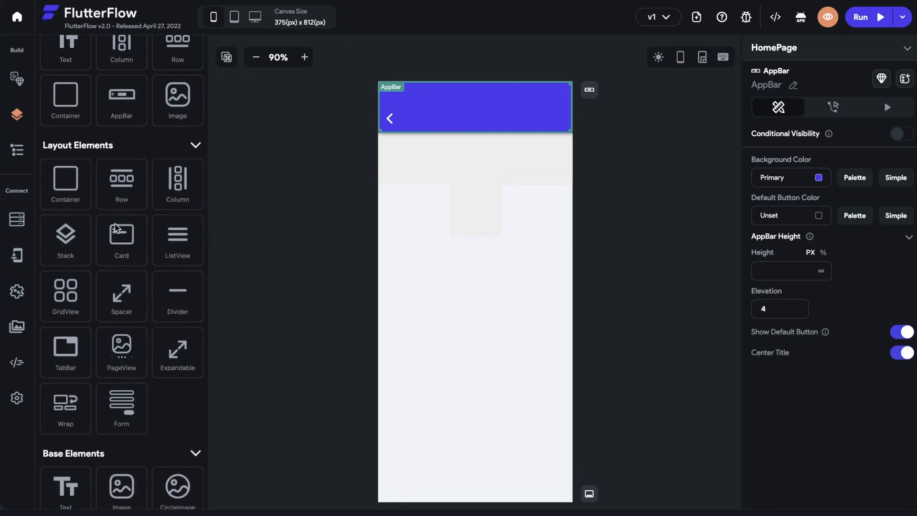
pyautogui.moveTo(163, 161)
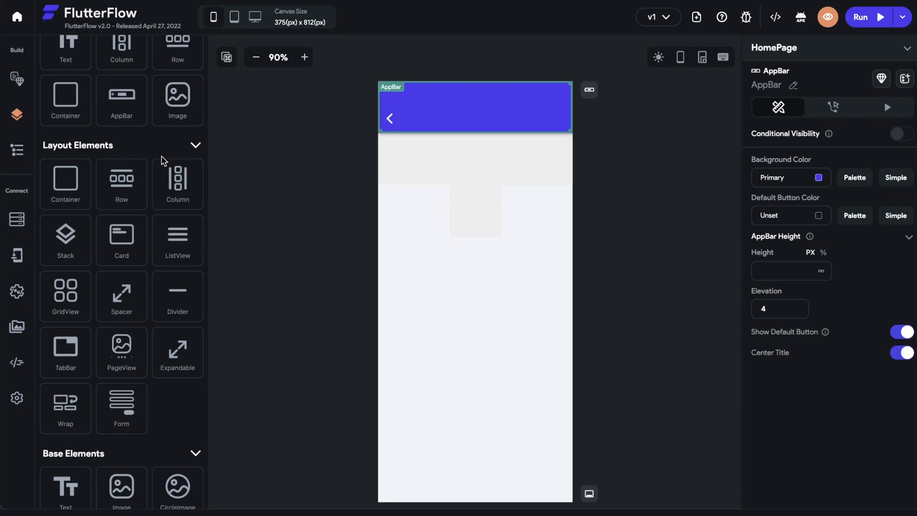
pyautogui.moveTo(163, 157)
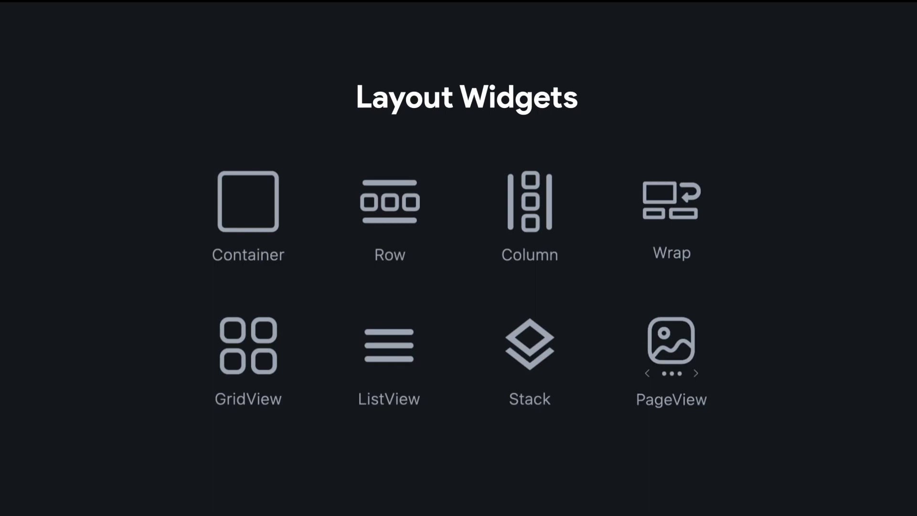
pyautogui.click(248, 215)
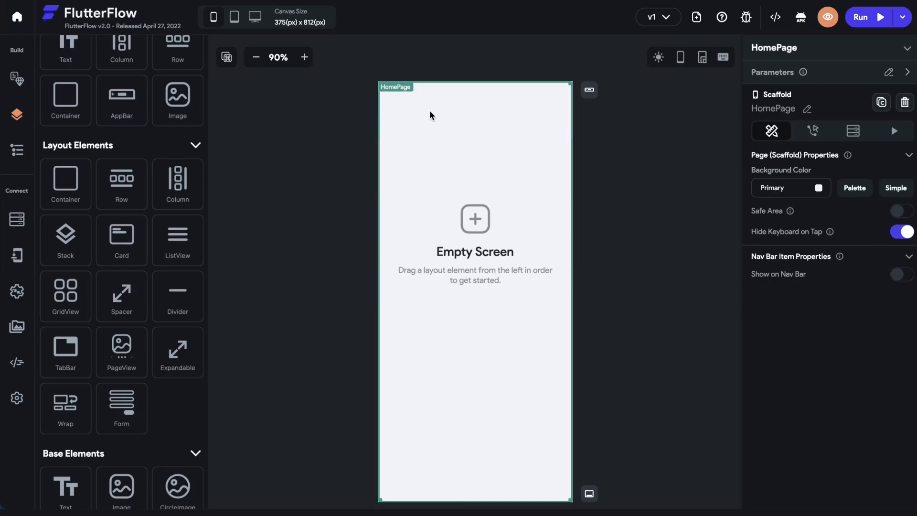
pyautogui.moveTo(66, 103)
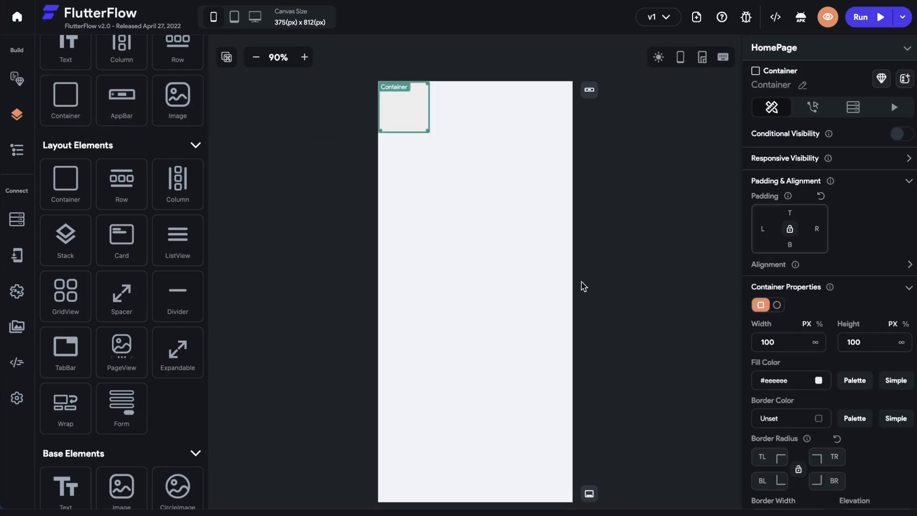
pyautogui.moveTo(841, 258)
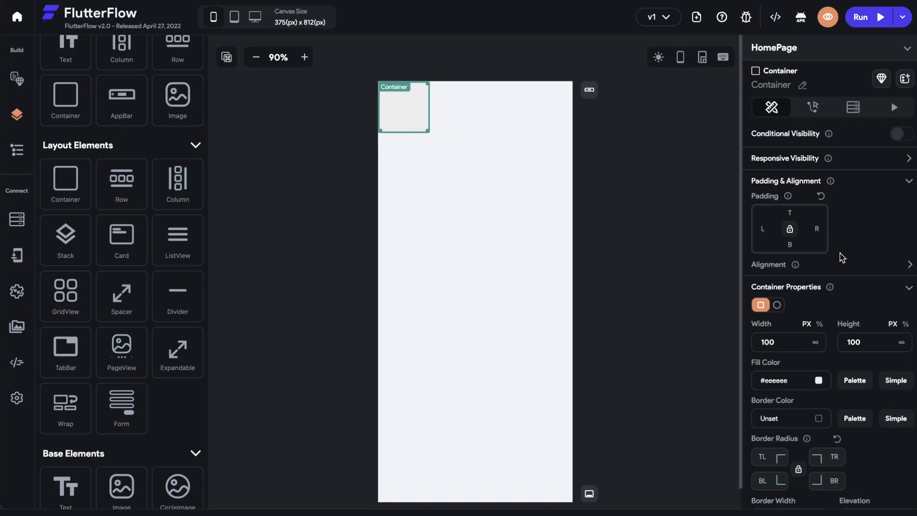
# Drop a 100 by 100 px Container onto the empty HomePage and scroll through its properties
pyautogui.scroll(-3)
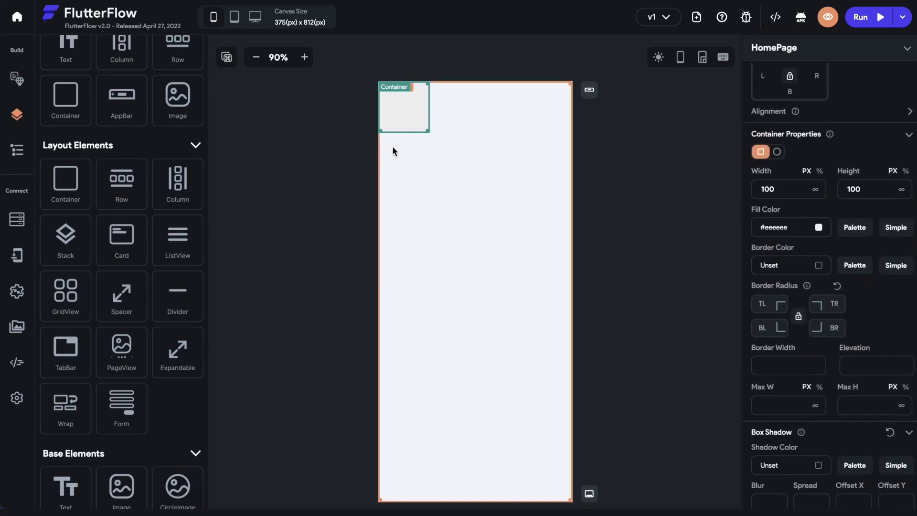
pyautogui.scroll(-3)
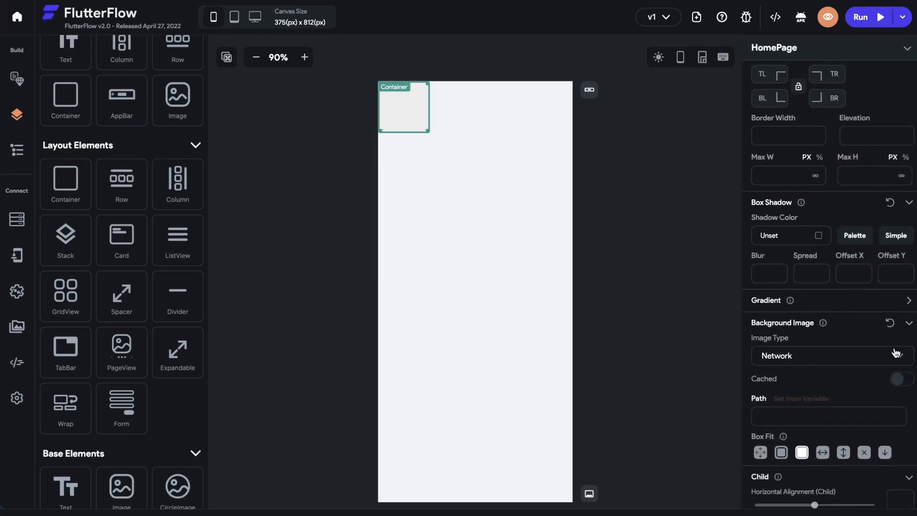
pyautogui.scroll(-3)
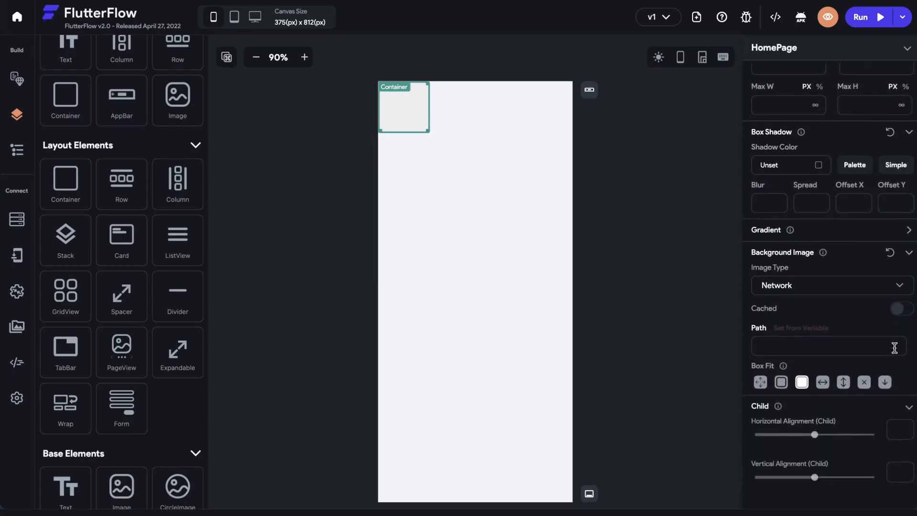
pyautogui.scroll(3)
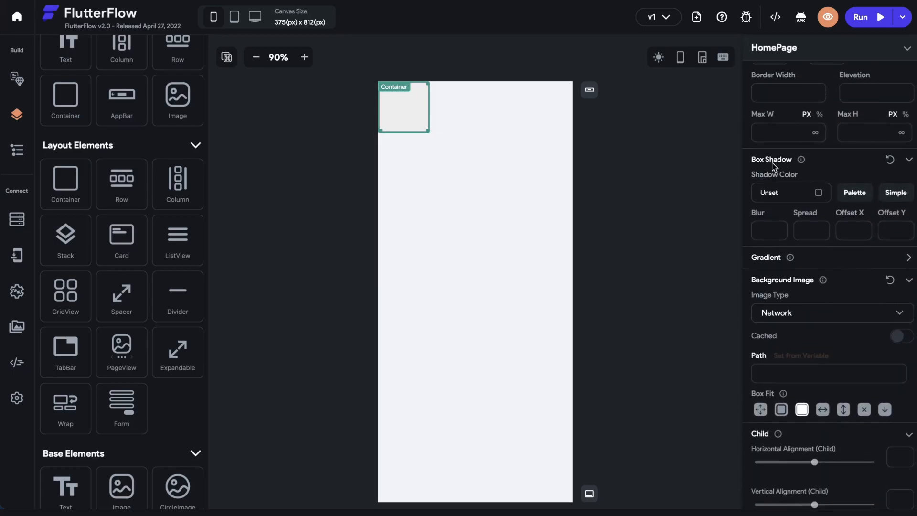
pyautogui.moveTo(420, 131)
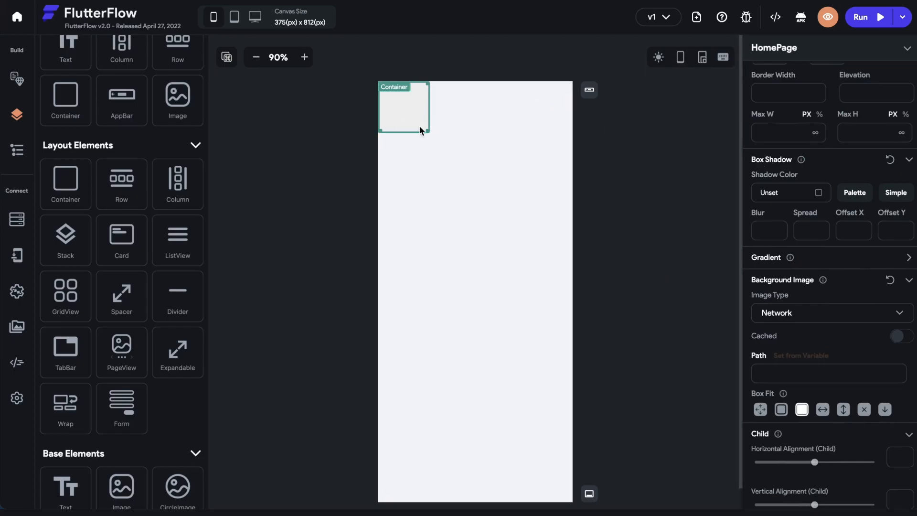
pyautogui.scroll(3)
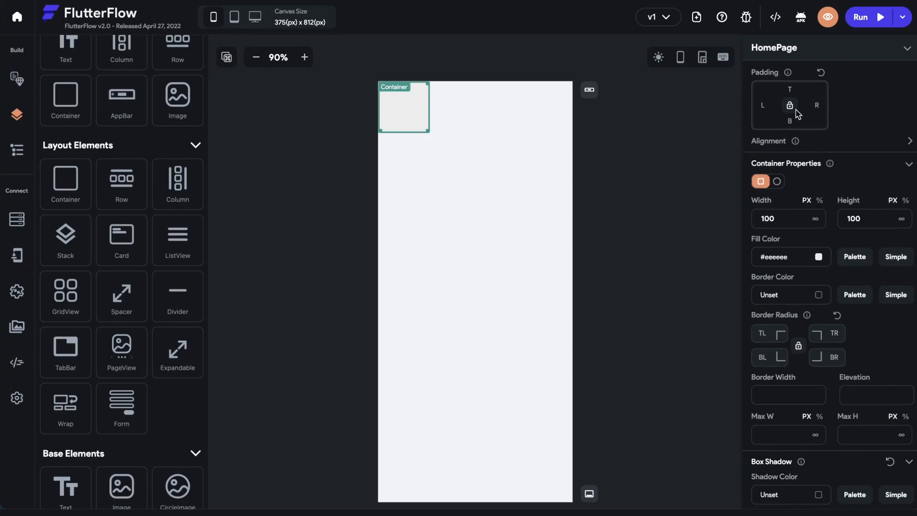
# Set the Container to infinite size, 25 padding, Secondary fill, and Primary Text shadow with blur 20
pyautogui.click(808, 218)
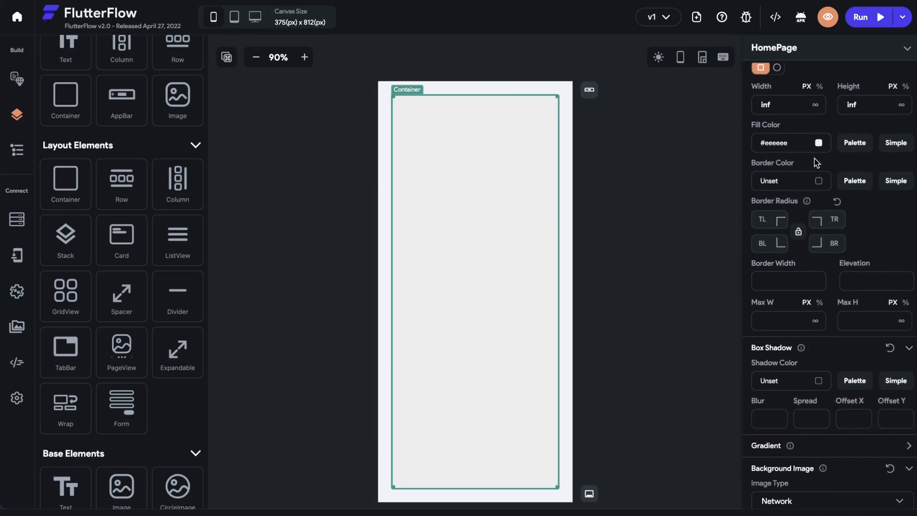
pyautogui.click(818, 142)
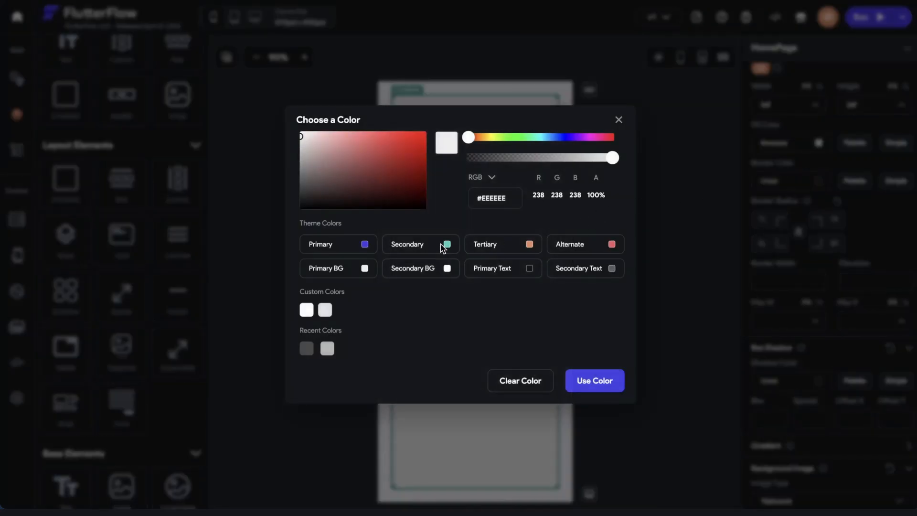
pyautogui.click(594, 381)
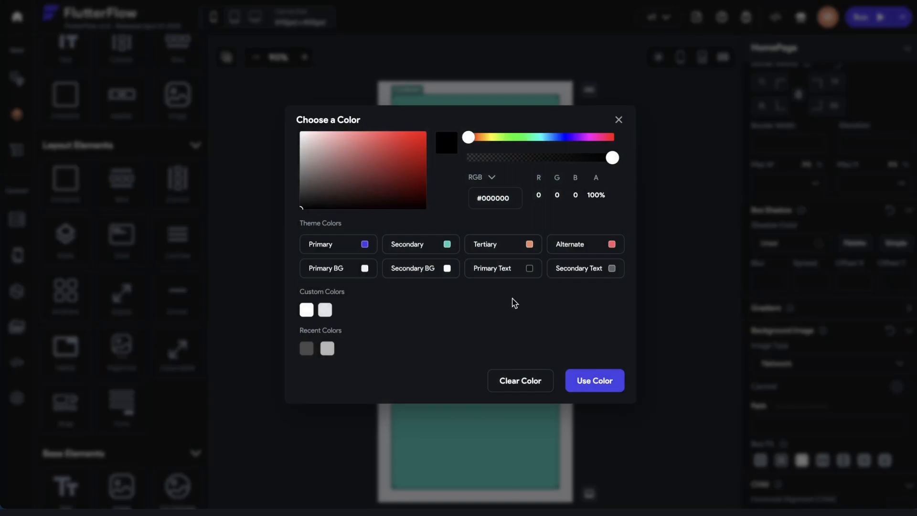
pyautogui.click(594, 381)
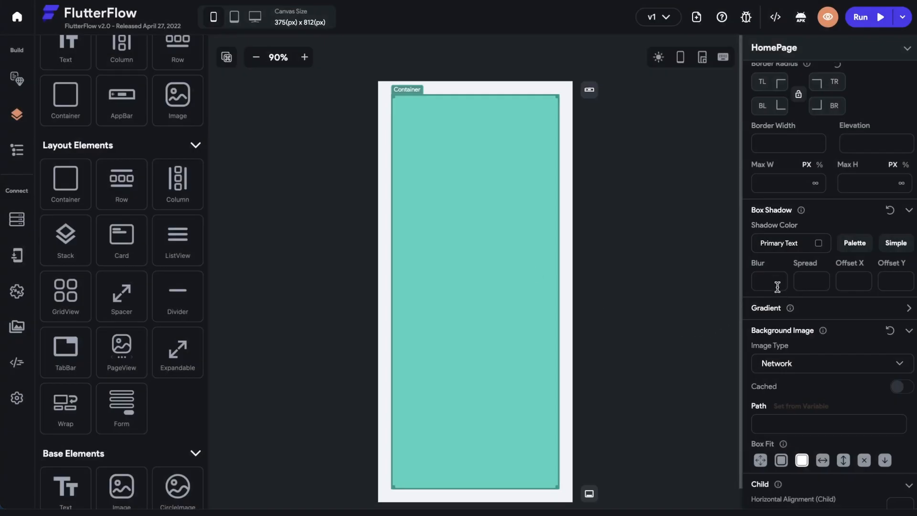
pyautogui.write('20')
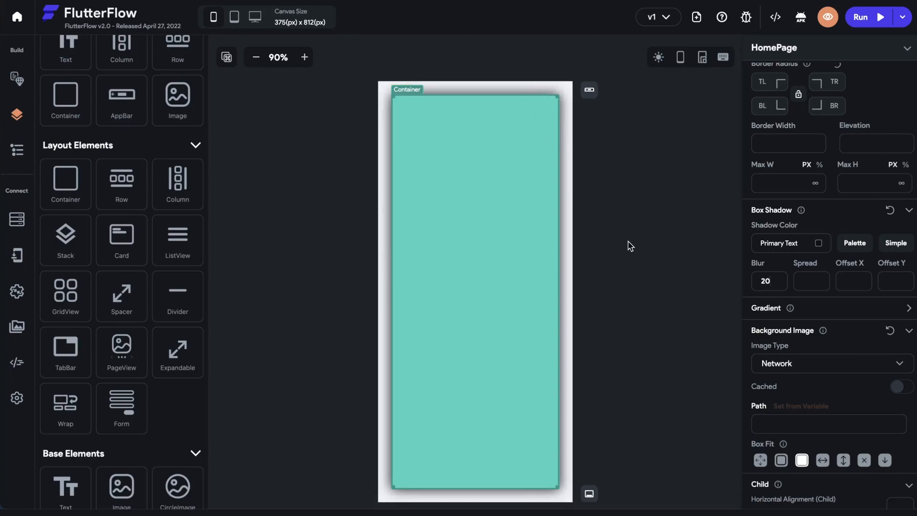
pyautogui.scroll(3)
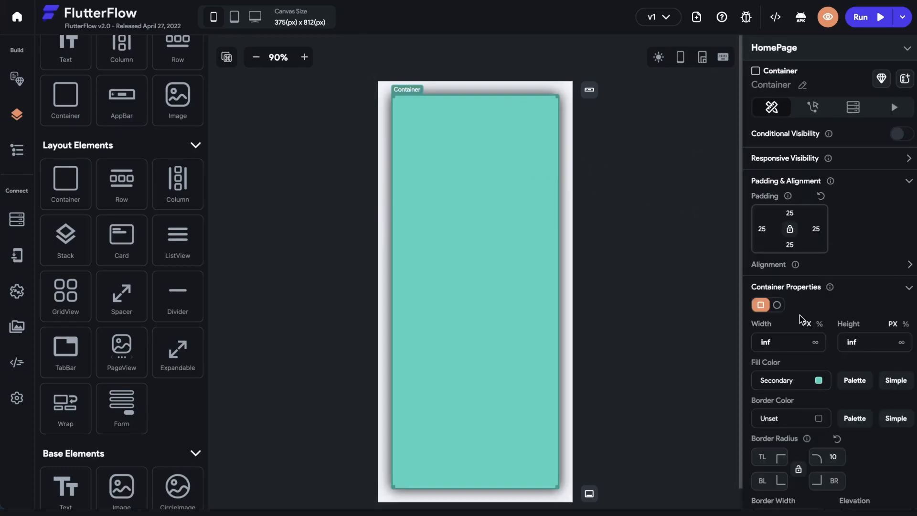
pyautogui.scroll(-3)
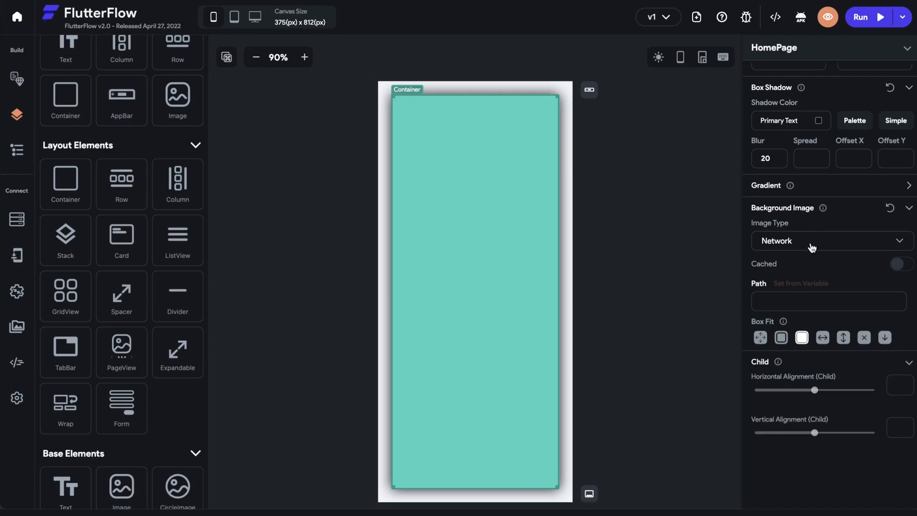
pyautogui.moveTo(772, 289)
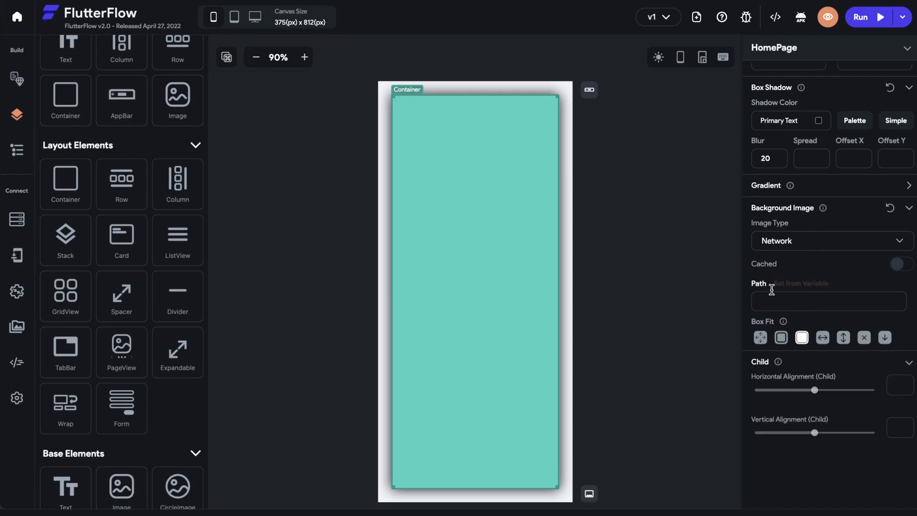
pyautogui.moveTo(711, 332)
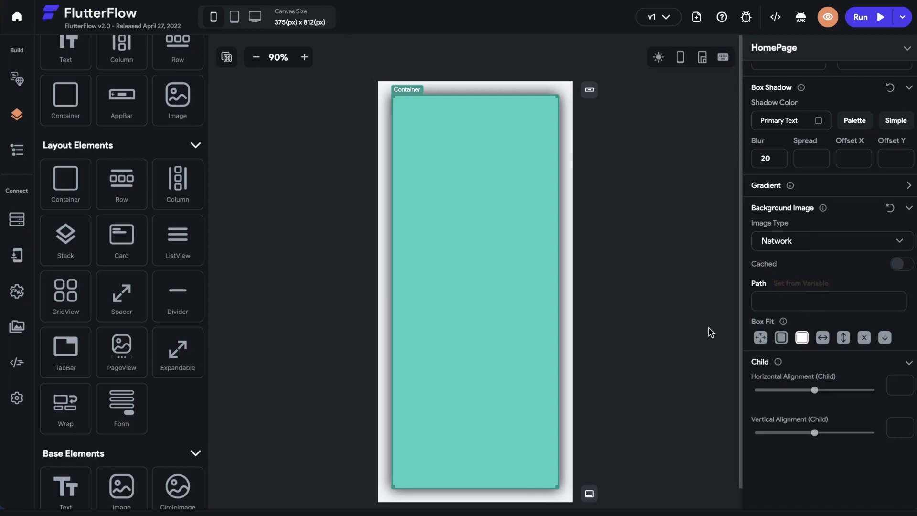
pyautogui.moveTo(643, 320)
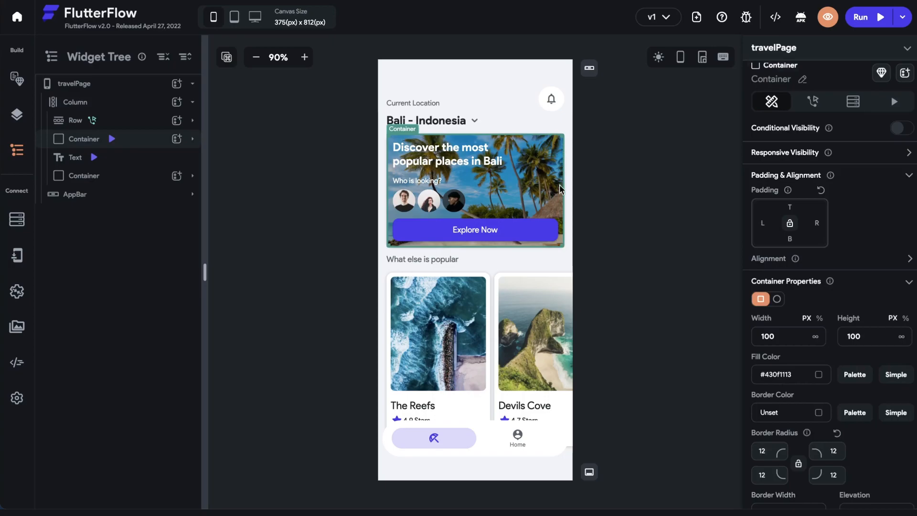
pyautogui.moveTo(635, 193)
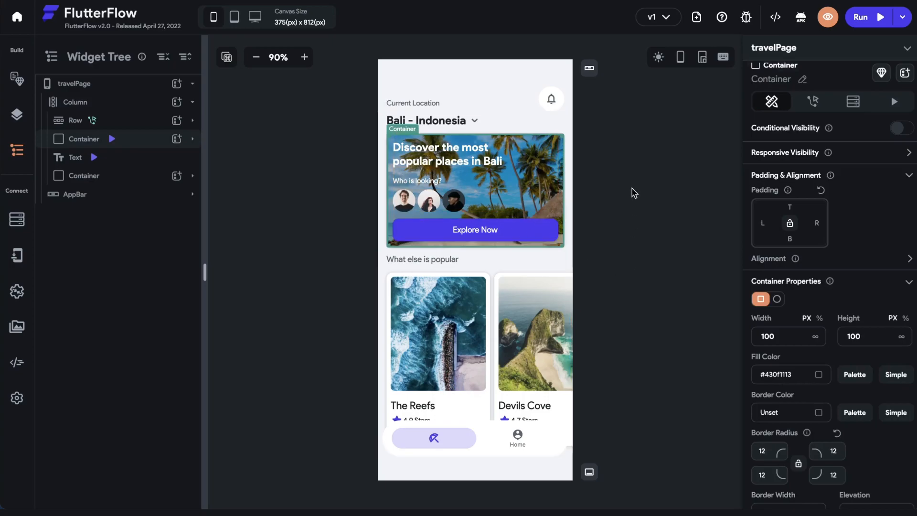
pyautogui.moveTo(574, 162)
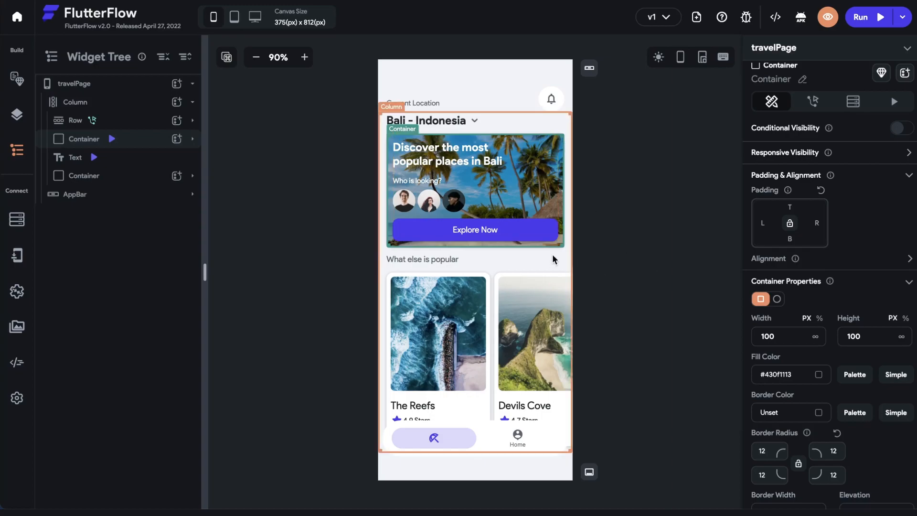
# Inspect the travel banner Container's fill colour and 12 px border radius
pyautogui.scroll(-3)
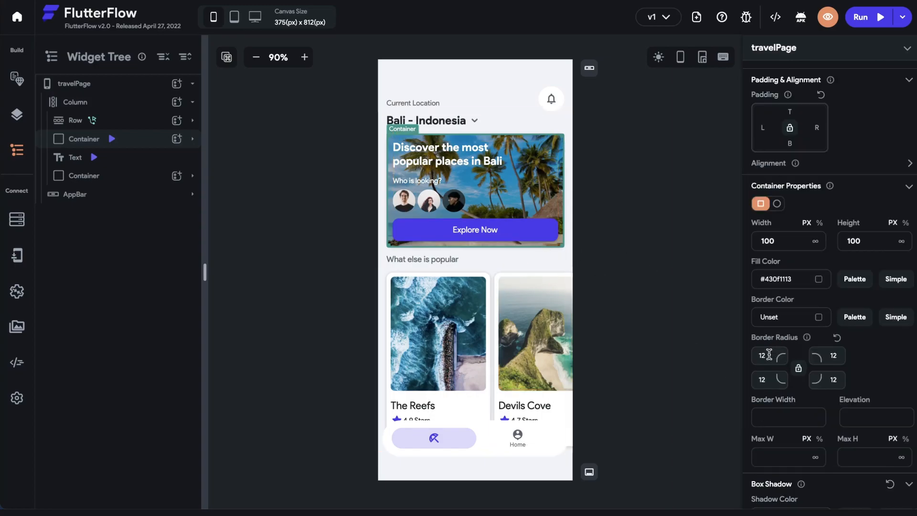
pyautogui.click(457, 154)
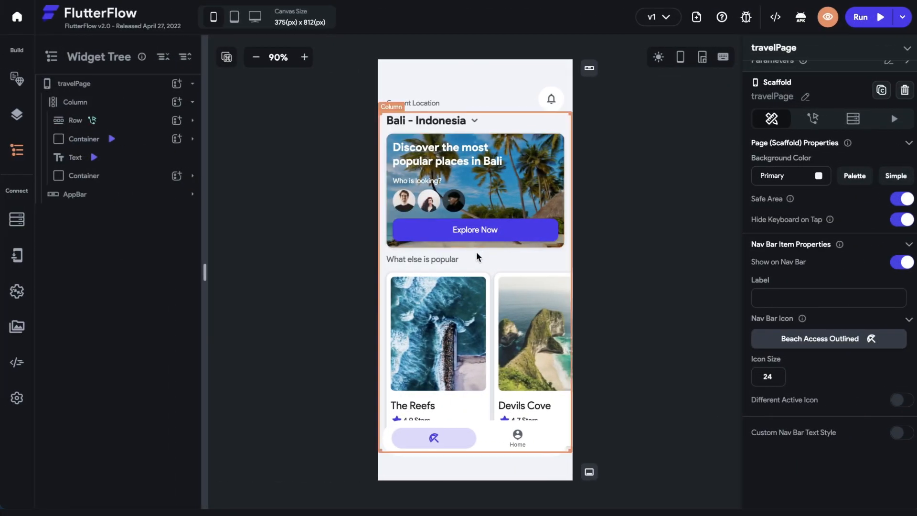
# Select and expand travelPage's main Column, then select the Bali - Indonesia location Row
pyautogui.click(75, 102)
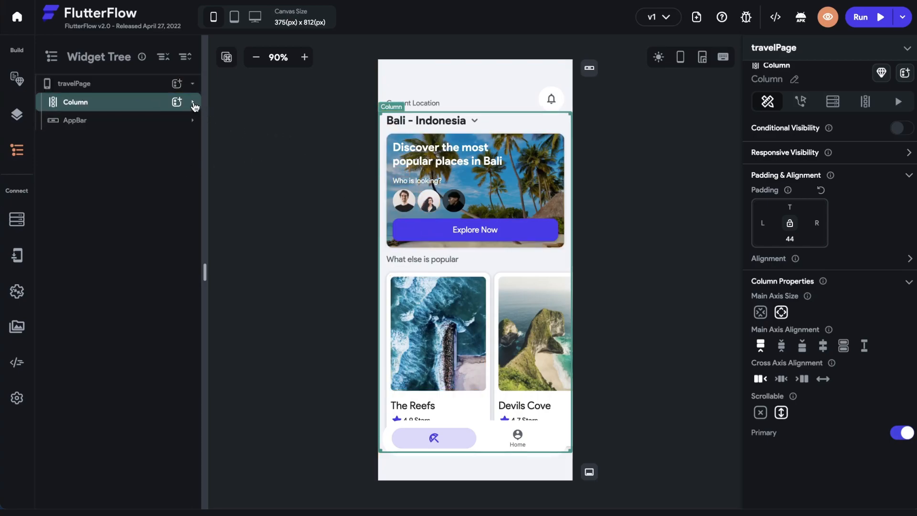
pyautogui.click(192, 102)
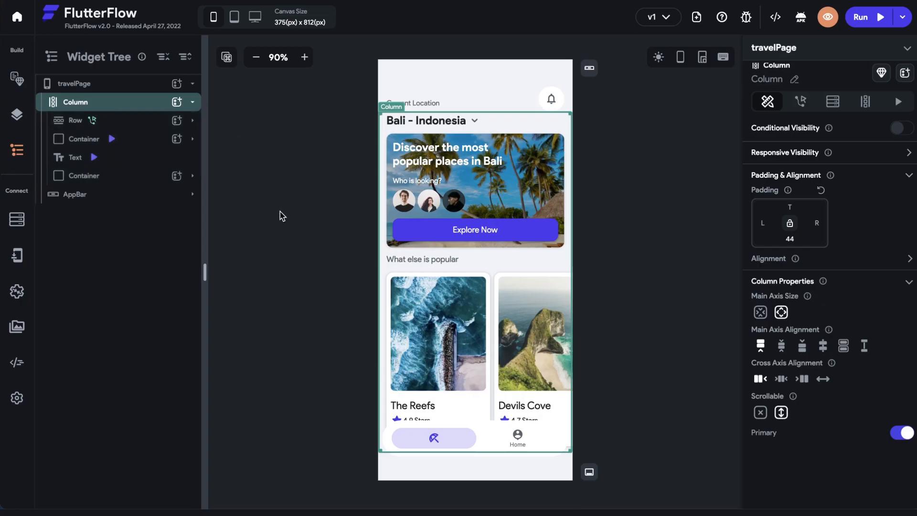
pyautogui.click(75, 120)
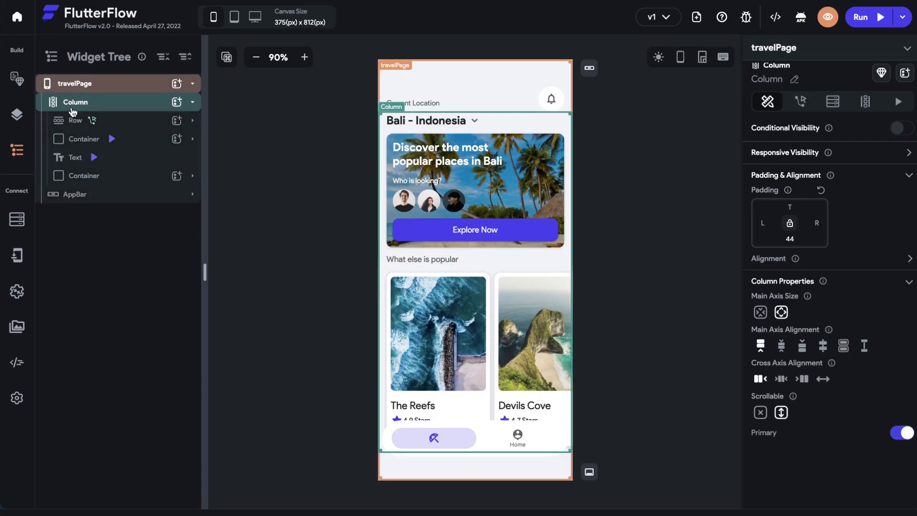
pyautogui.click(75, 120)
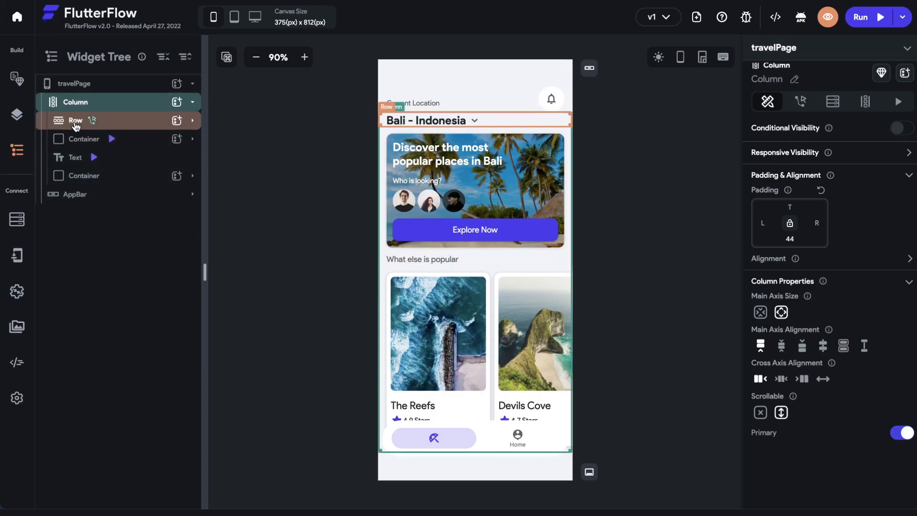
pyautogui.click(75, 157)
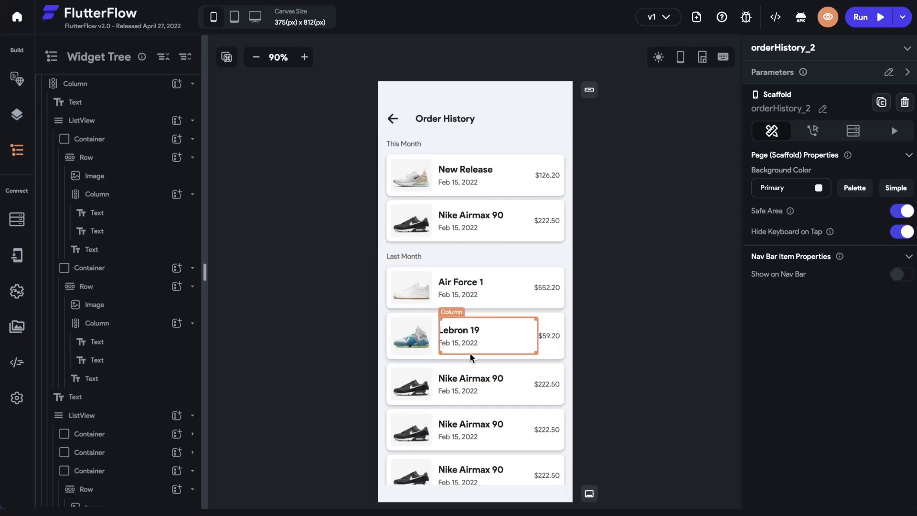
# Open the orderHistory_2 page and select the This Month orders ListView
pyautogui.click(82, 120)
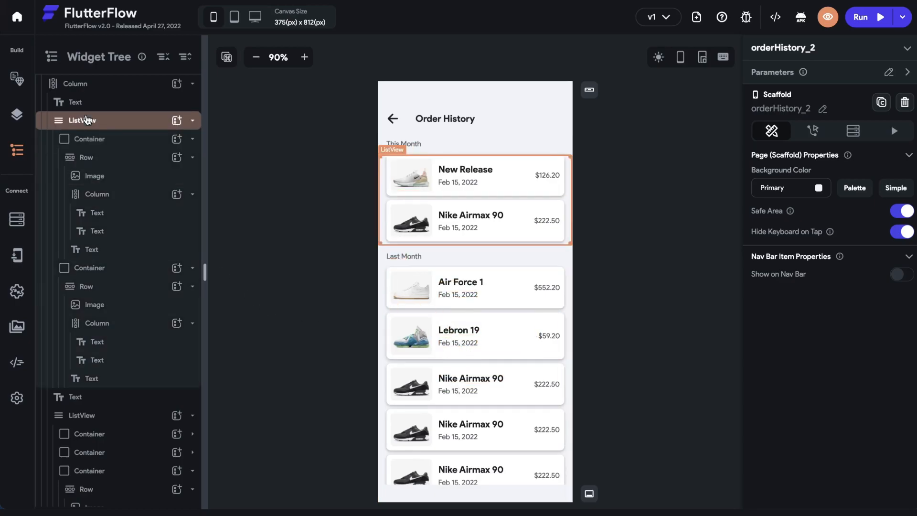
pyautogui.click(81, 415)
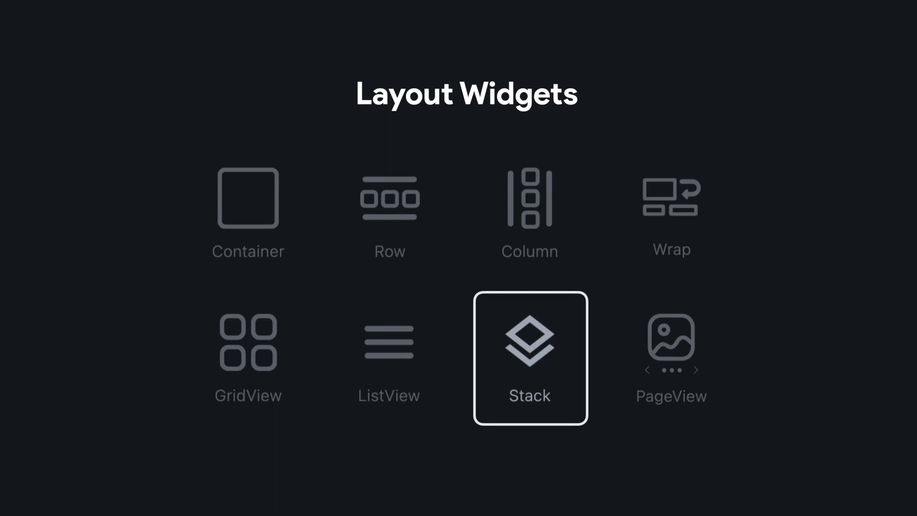
# Open the profile template page whose Widget Tree root is a Stack
pyautogui.click(528, 357)
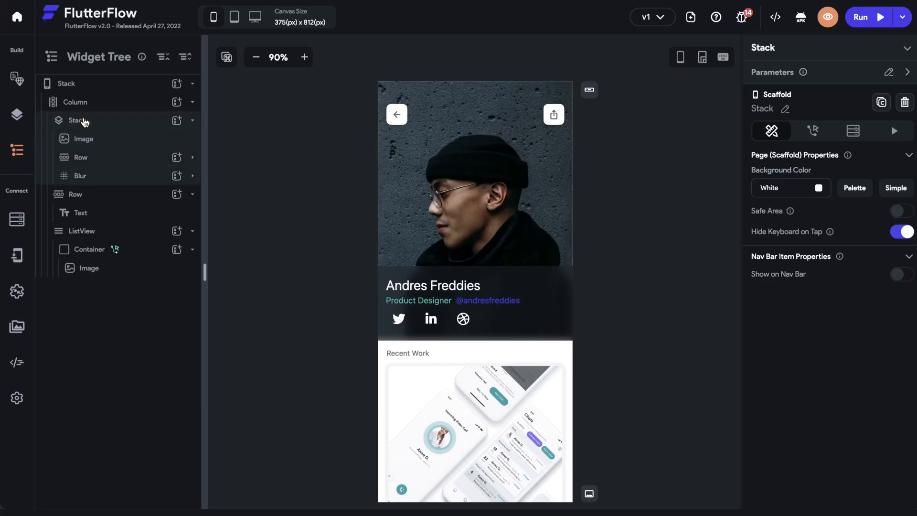
# Select the header Stack, then its back/share Row, name Blur overlay and portrait Image
pyautogui.click(77, 120)
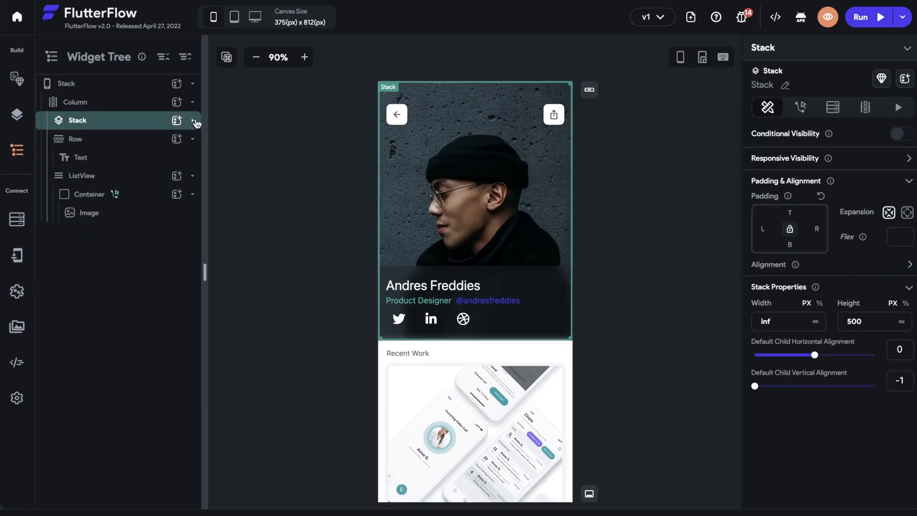
pyautogui.moveTo(234, 158)
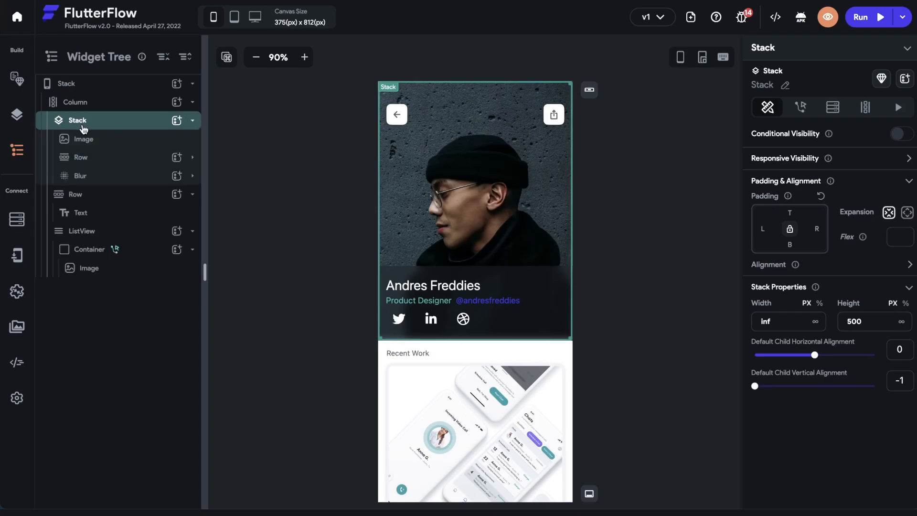
pyautogui.click(84, 139)
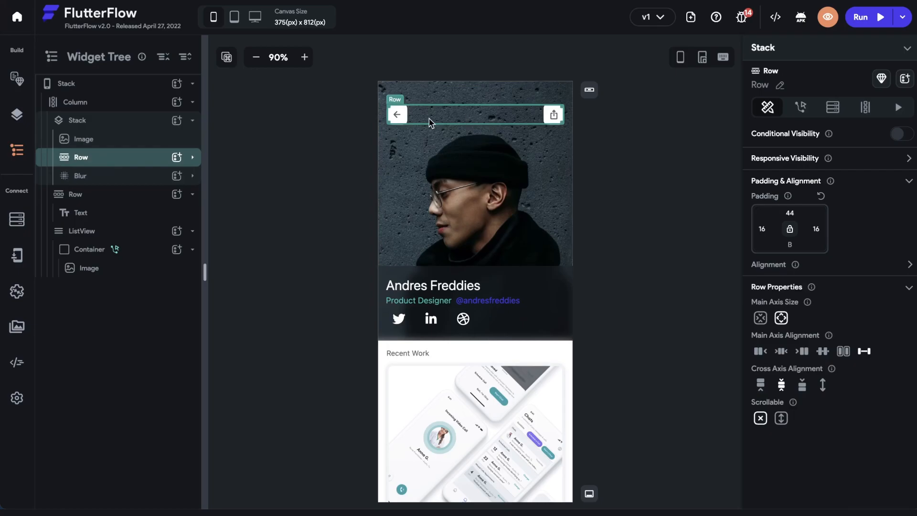
pyautogui.moveTo(119, 176)
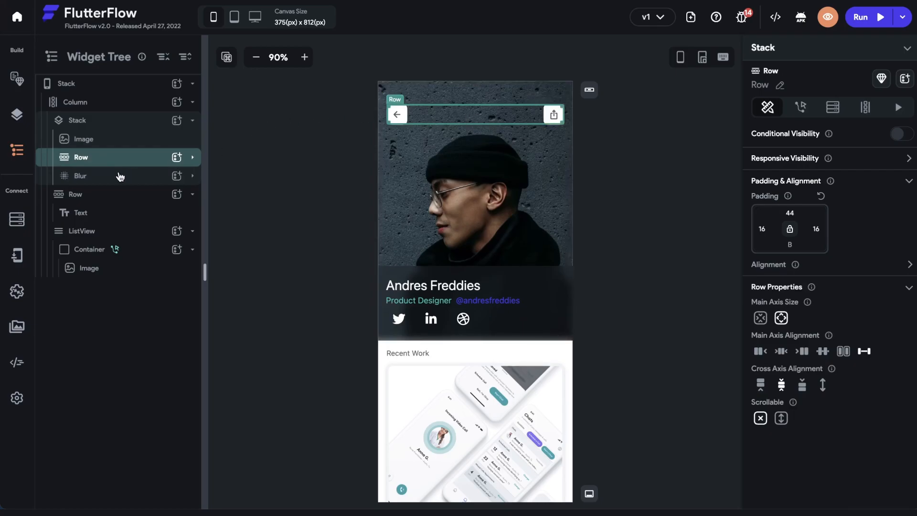
pyautogui.click(81, 175)
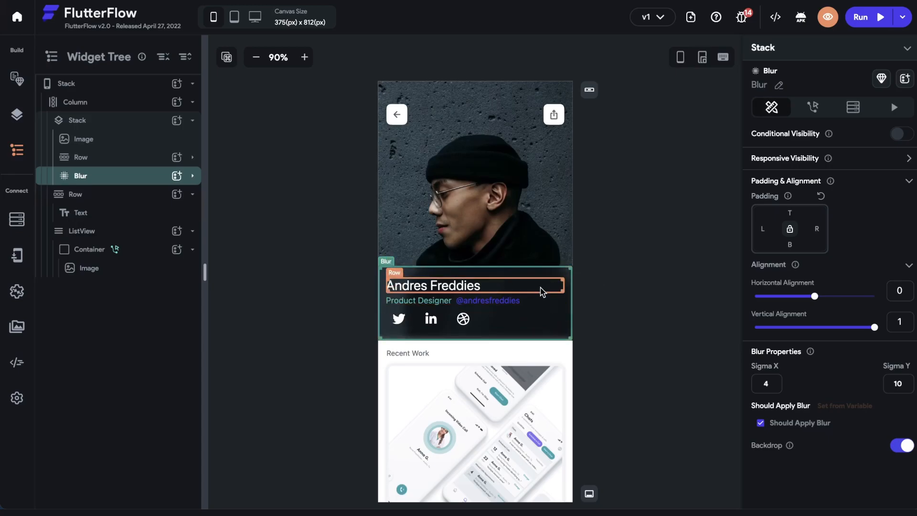
pyautogui.click(85, 139)
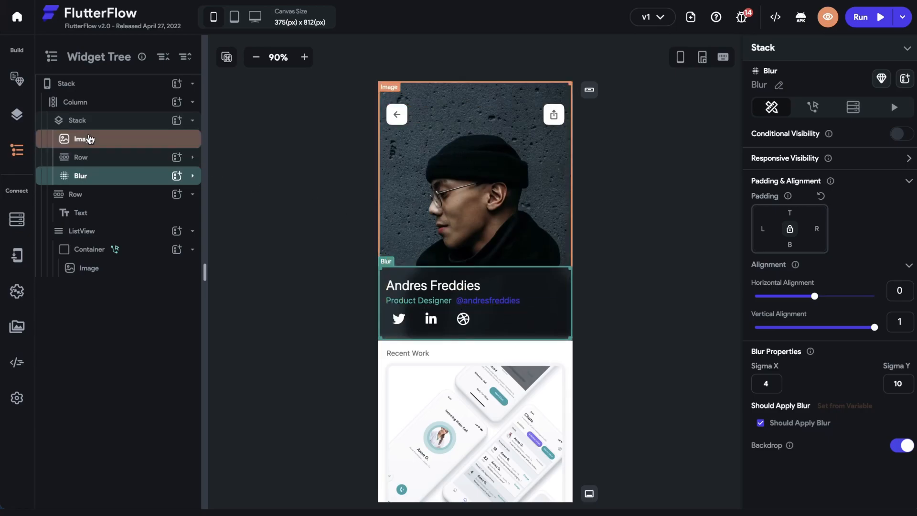
pyautogui.click(84, 138)
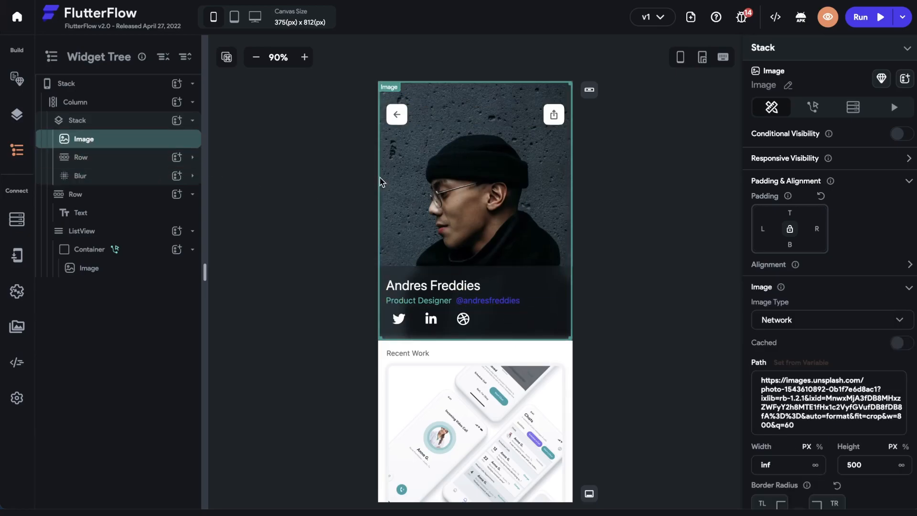
pyautogui.click(80, 175)
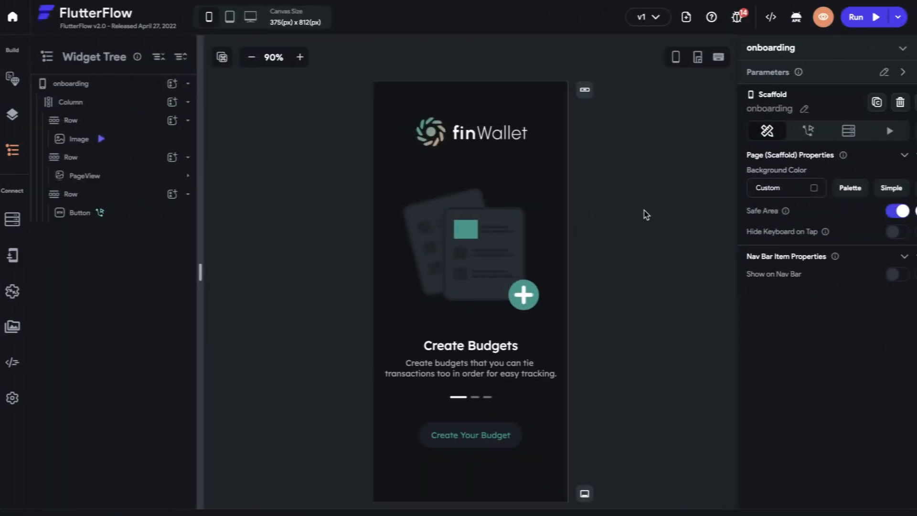
# Select the finWallet PageView and expand it to show its PageView Page children
pyautogui.click(474, 252)
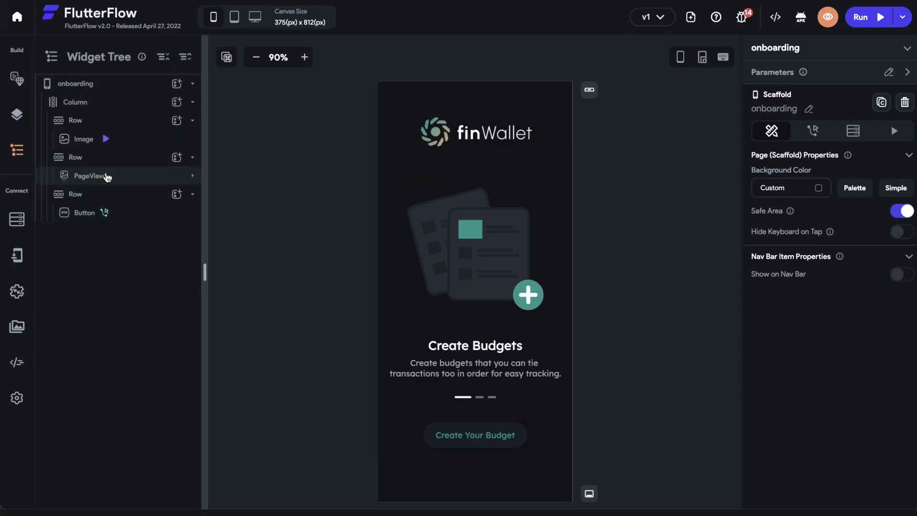
pyautogui.click(89, 175)
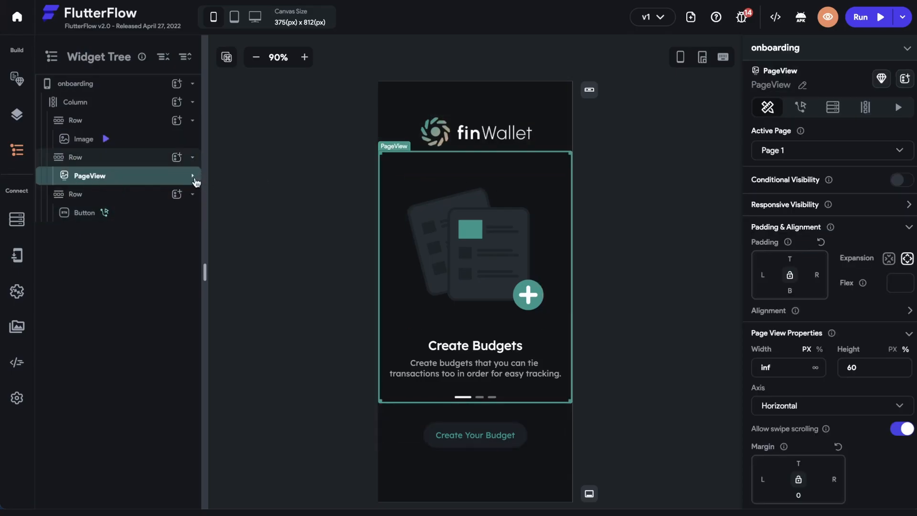
pyautogui.click(192, 176)
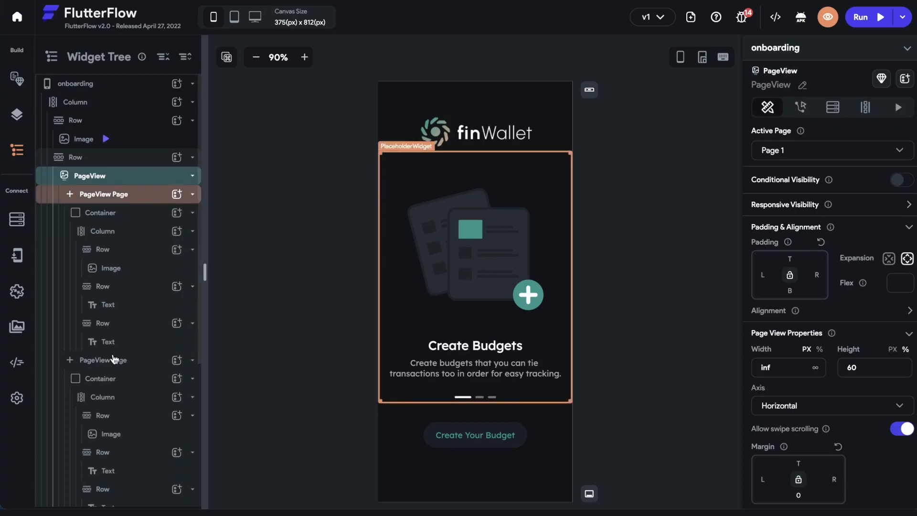
pyautogui.click(89, 175)
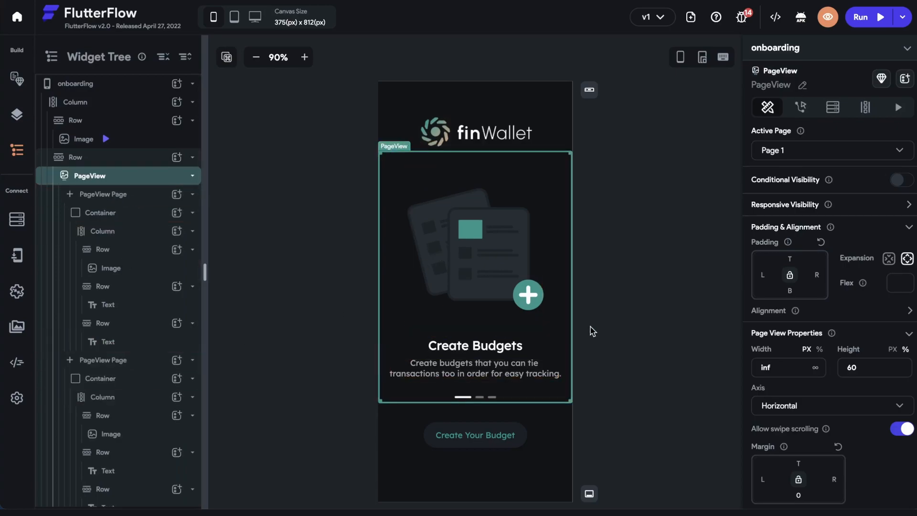
pyautogui.moveTo(701, 57)
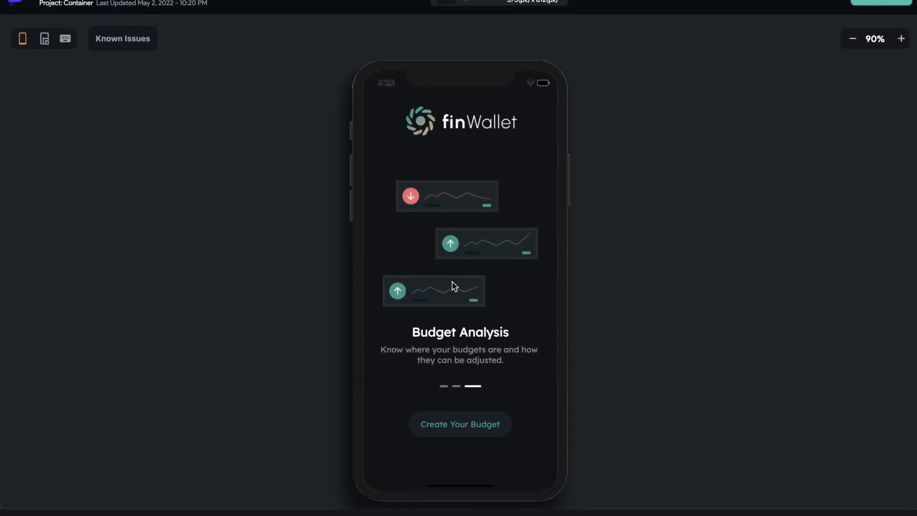
pyautogui.moveTo(487, 313)
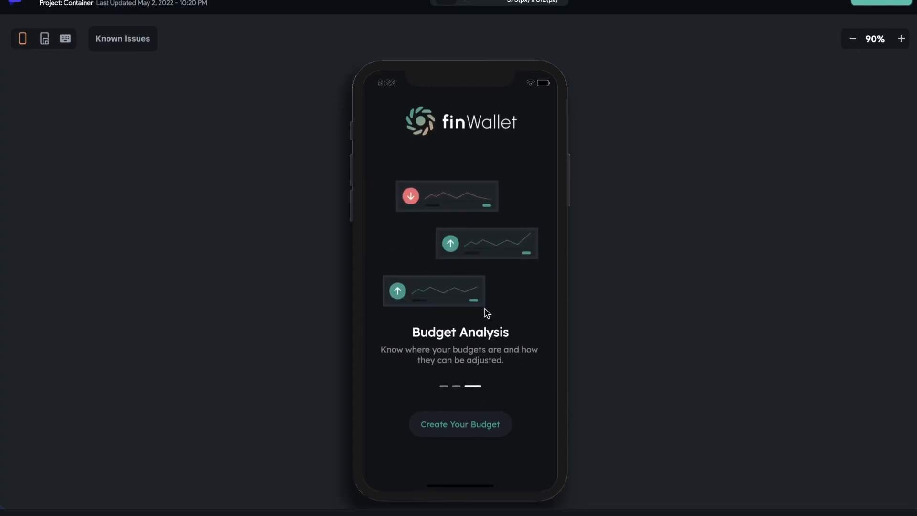